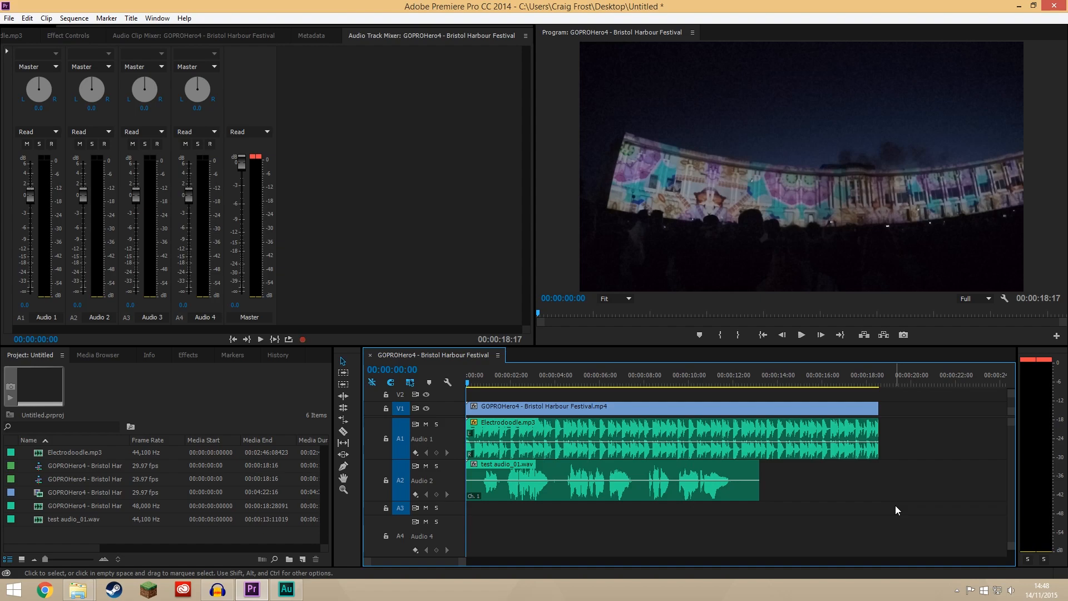
{"action": "mouse_move", "coordinate": [667, 459]}
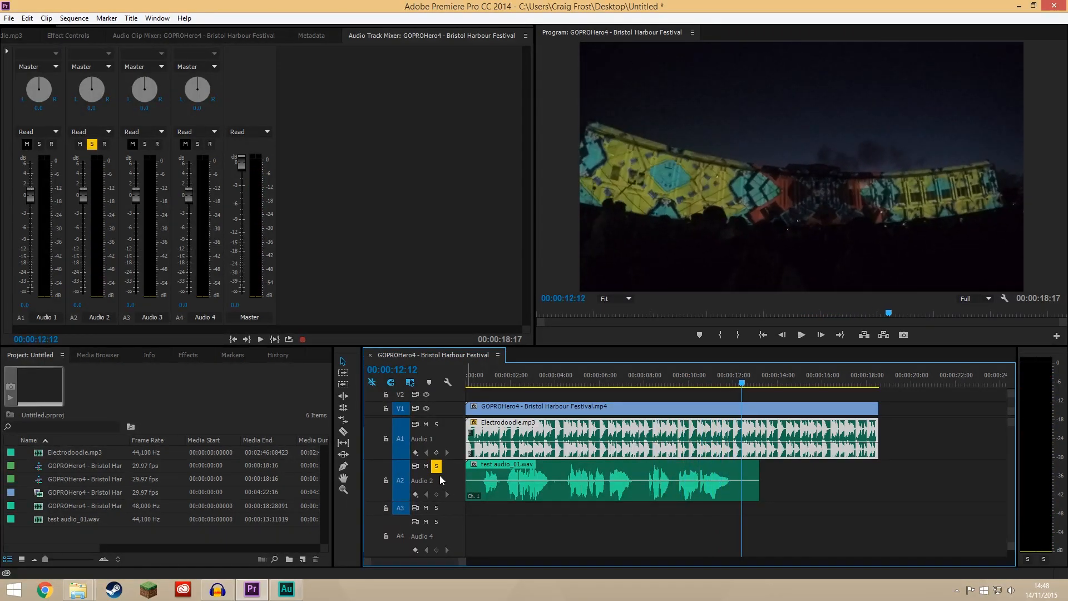
{"action": "mouse_move", "coordinate": [472, 405]}
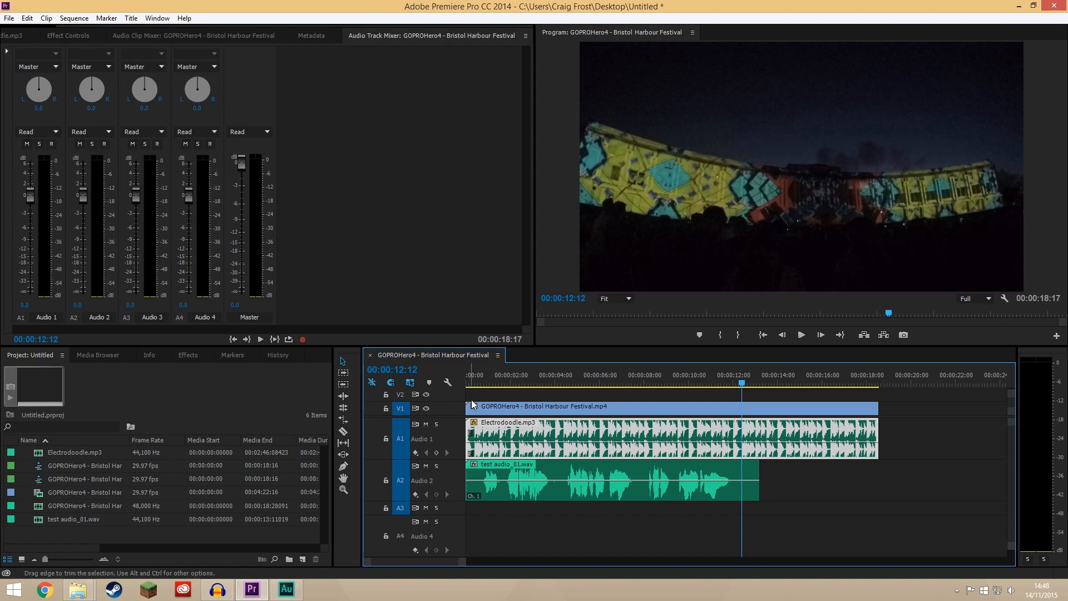
Replay the festival sequence from its start, then send the entire sequence to Audition with default options.
{"action": "left_click", "coordinate": [469, 374]}
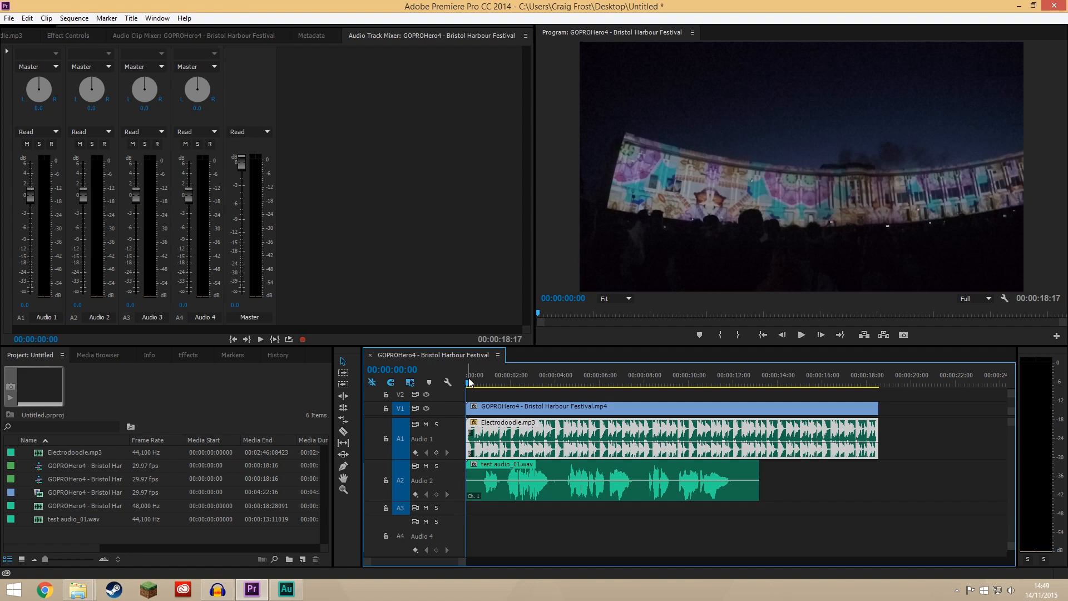
{"action": "left_click", "coordinate": [801, 335]}
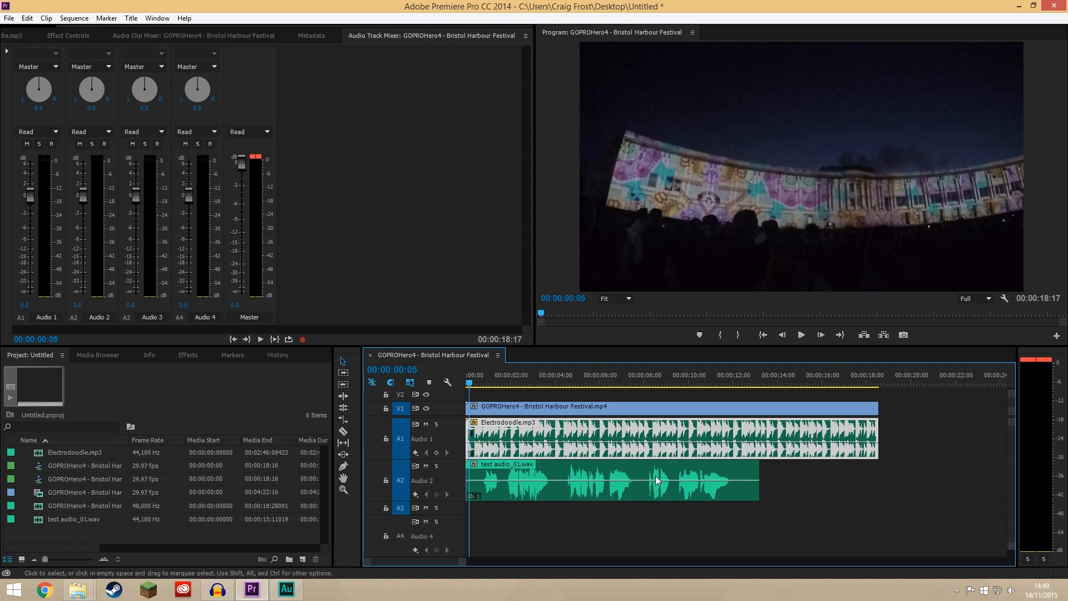
{"action": "mouse_move", "coordinate": [668, 476]}
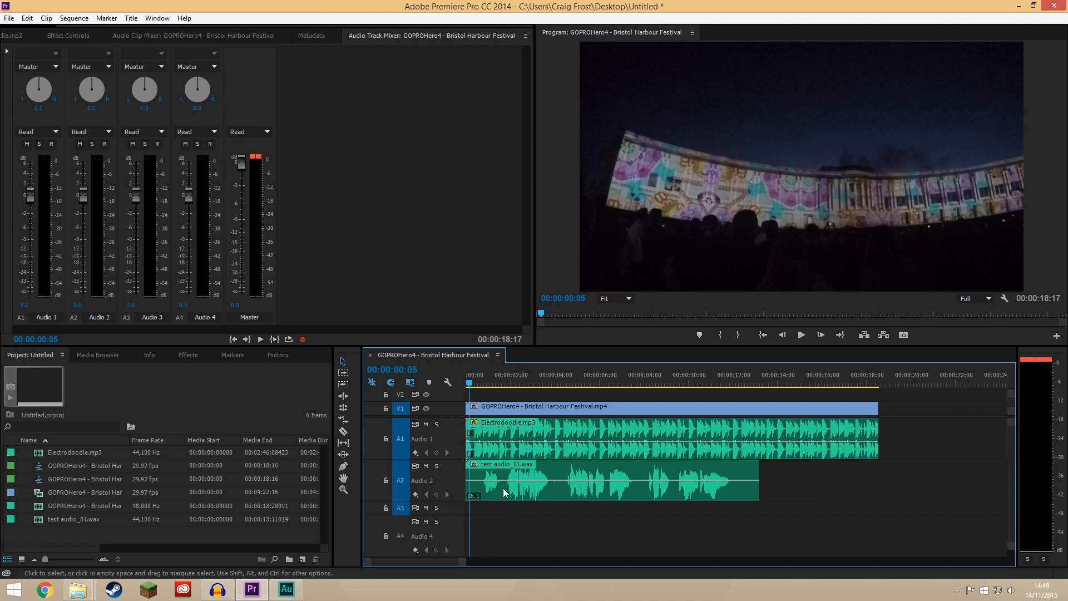
{"action": "left_click", "coordinate": [27, 18]}
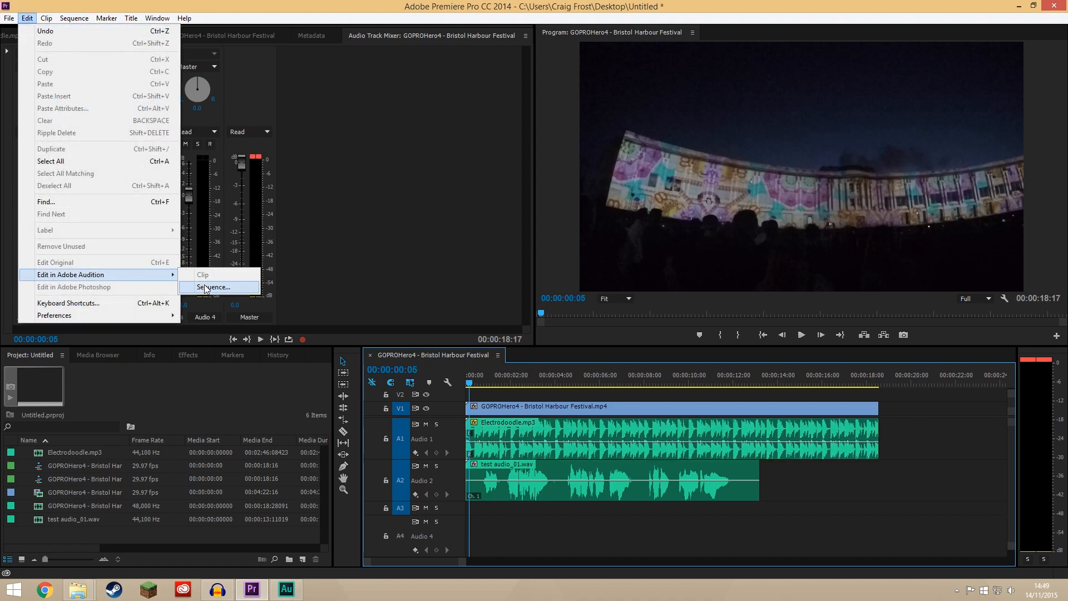
{"action": "left_click", "coordinate": [212, 287]}
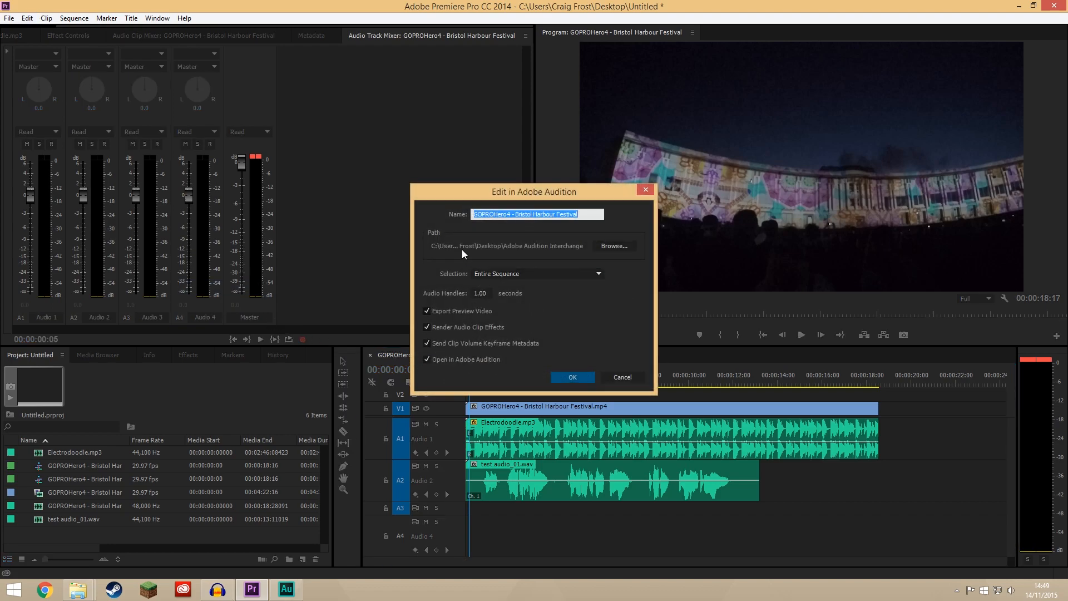
{"action": "mouse_move", "coordinate": [457, 307]}
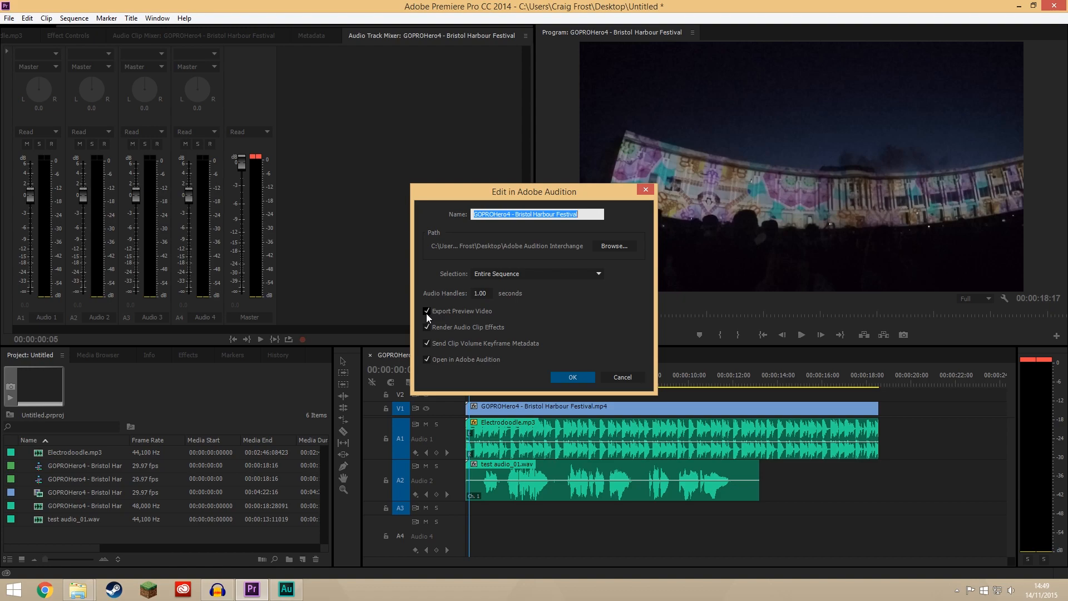
{"action": "mouse_move", "coordinate": [507, 283]}
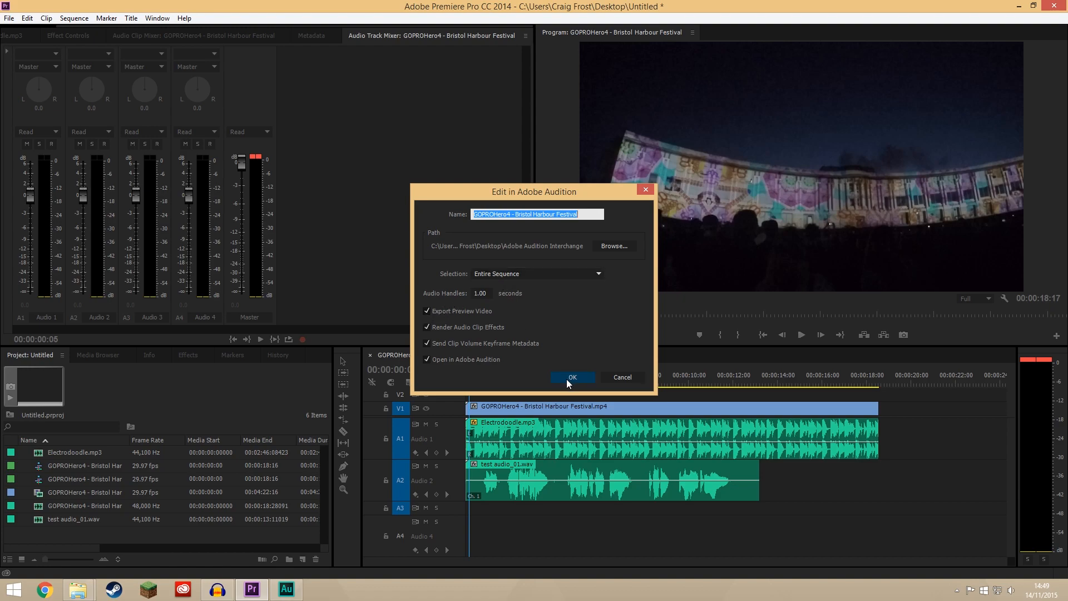
{"action": "left_click", "coordinate": [571, 377]}
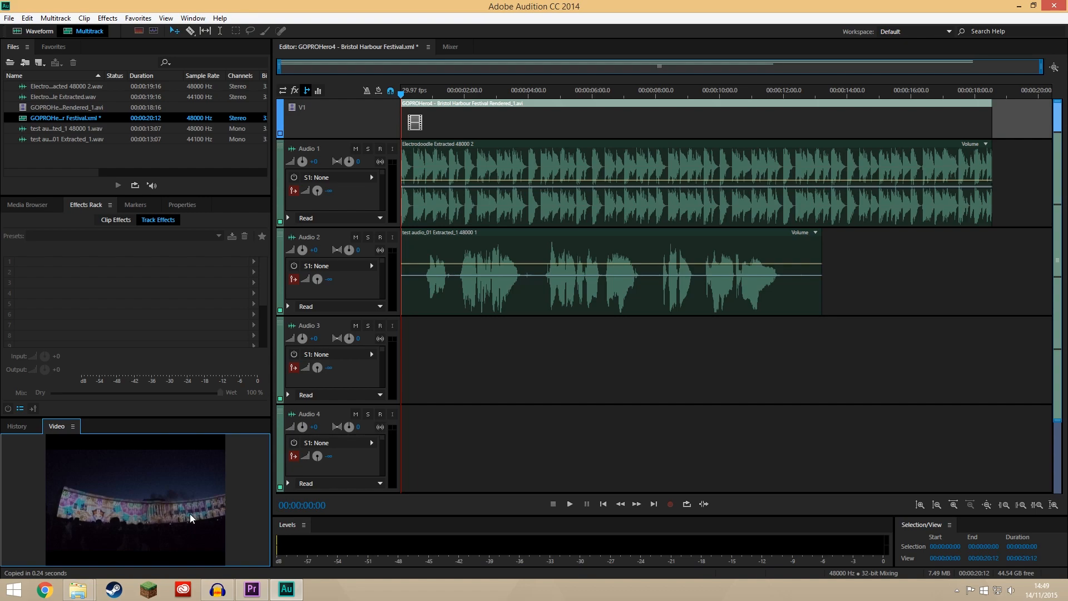
{"action": "mouse_move", "coordinate": [473, 169]}
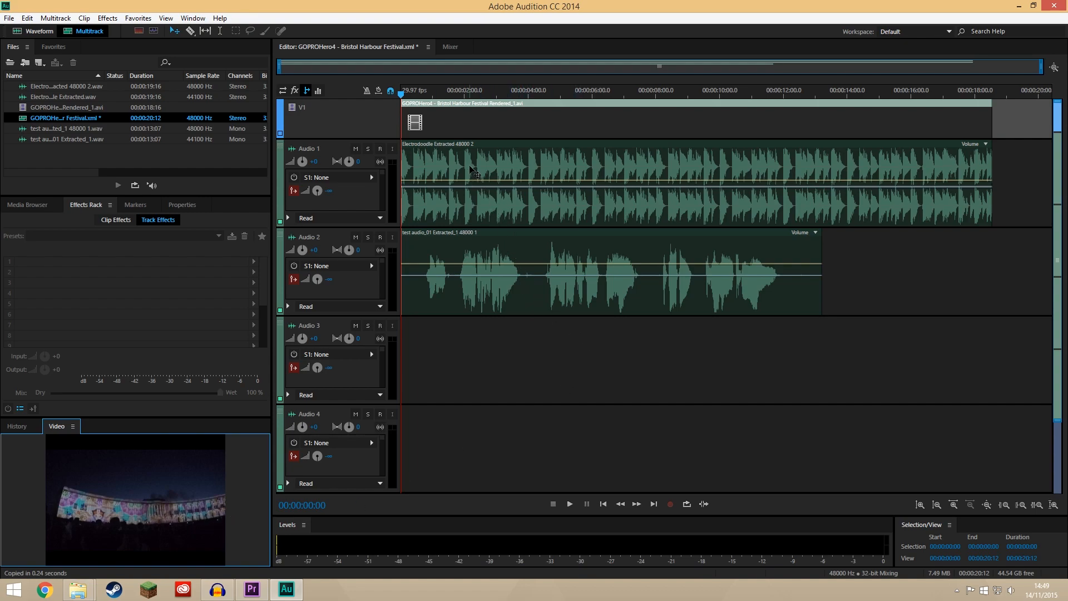
Select the voiceover clip, play the session, and show fx effect slots in the track headers.
{"action": "left_click", "coordinate": [592, 272]}
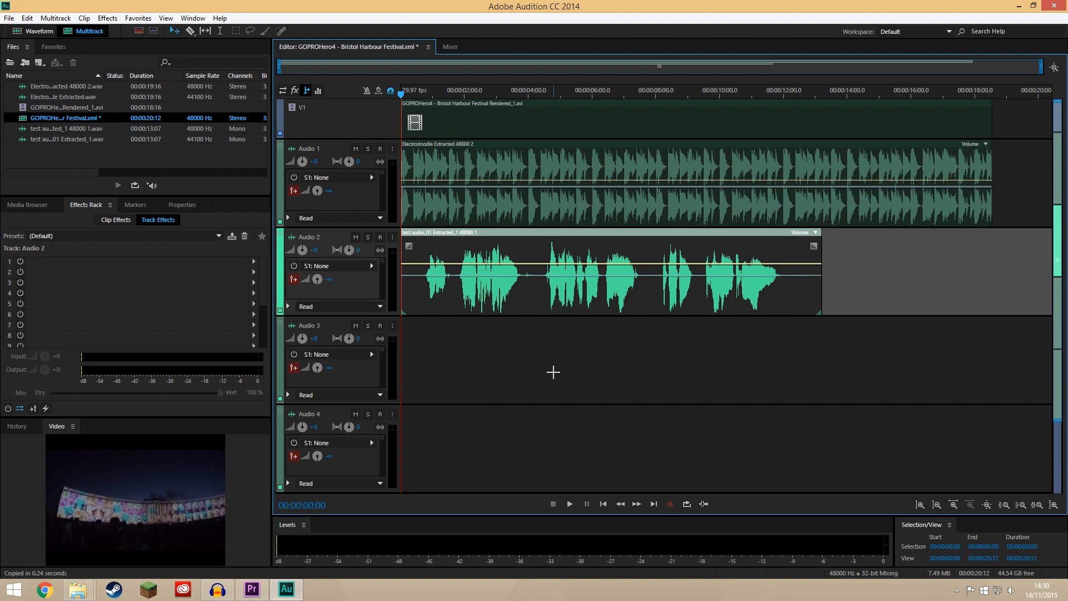
{"action": "left_click", "coordinate": [568, 503]}
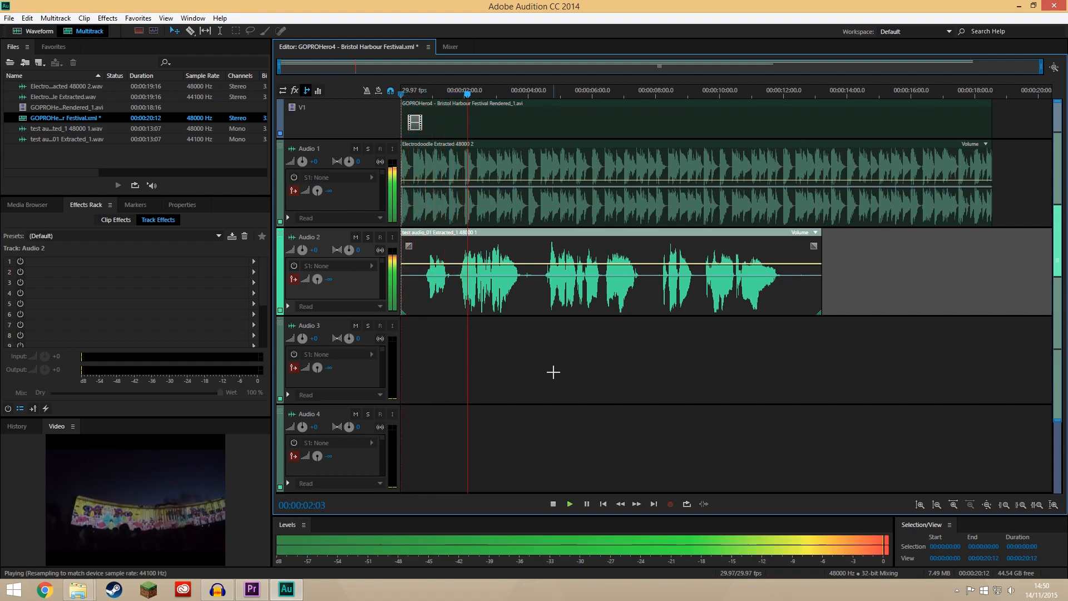
{"action": "left_click", "coordinate": [552, 504]}
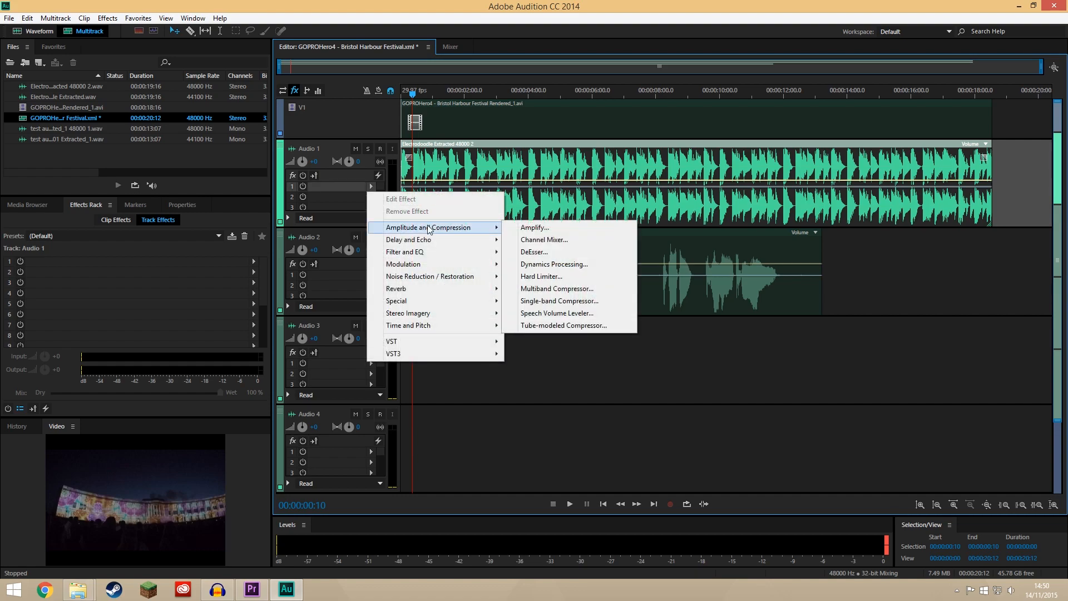
Add Dynamics Processing to Audio 1's first effect slot using the Soft Limit -24dB preset.
{"action": "left_click", "coordinate": [553, 263]}
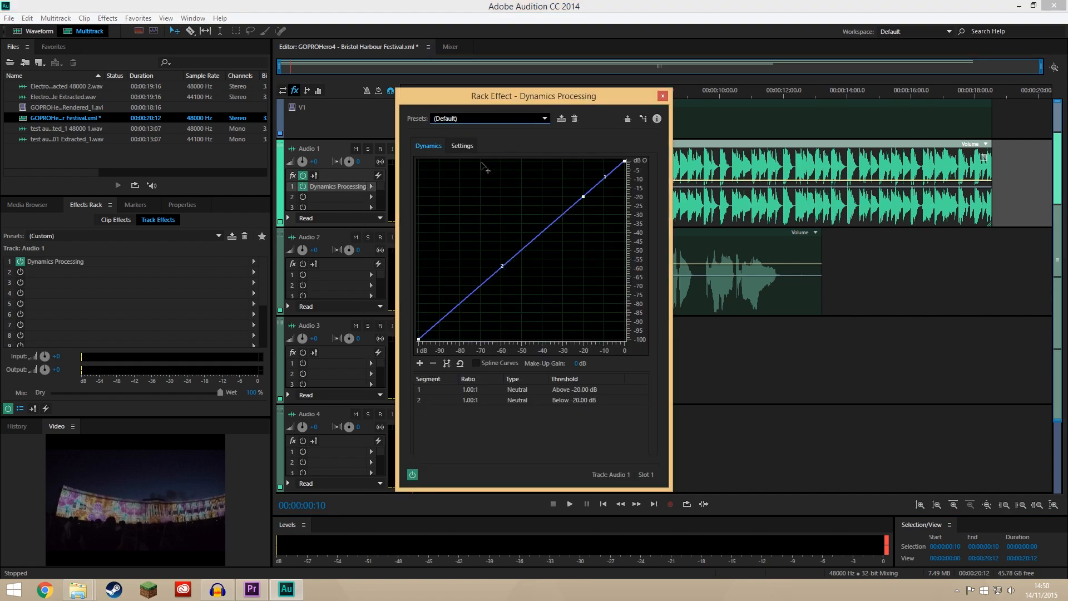
{"action": "left_click", "coordinate": [543, 118]}
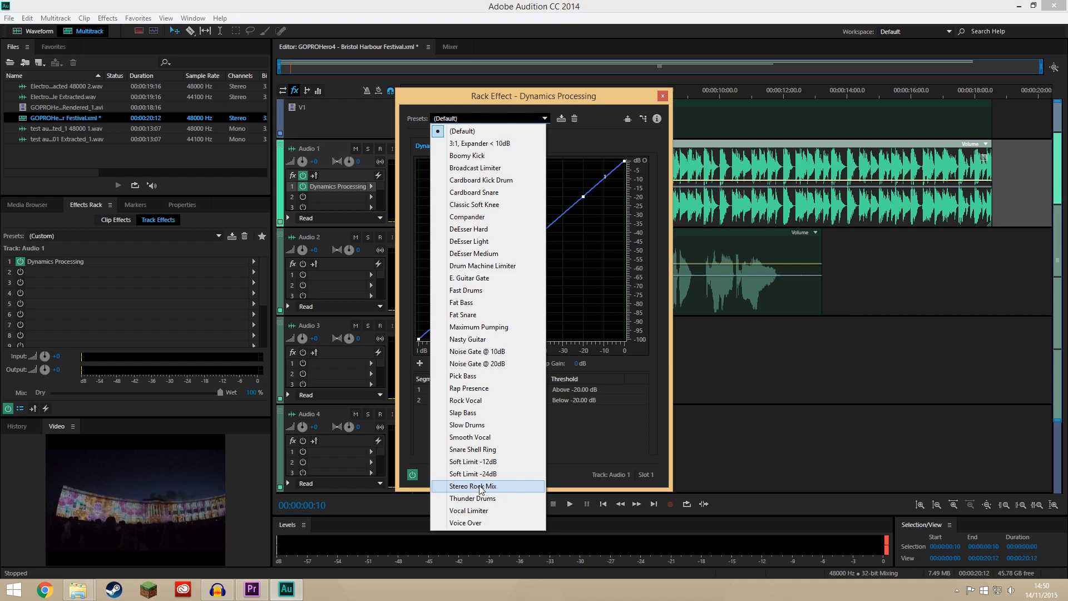
{"action": "left_click", "coordinate": [473, 473]}
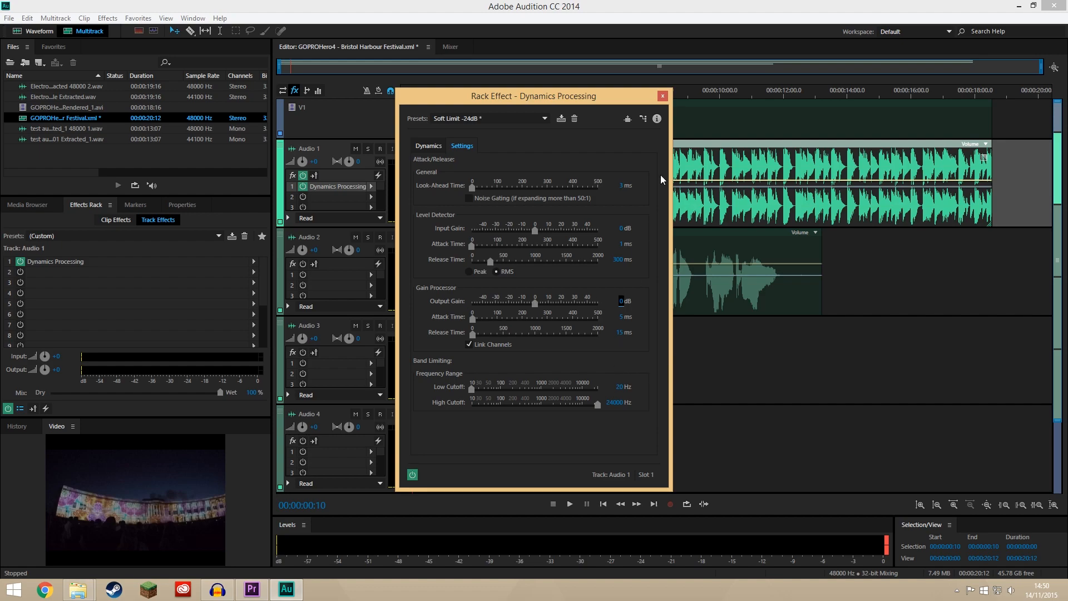
{"action": "left_click", "coordinate": [661, 96]}
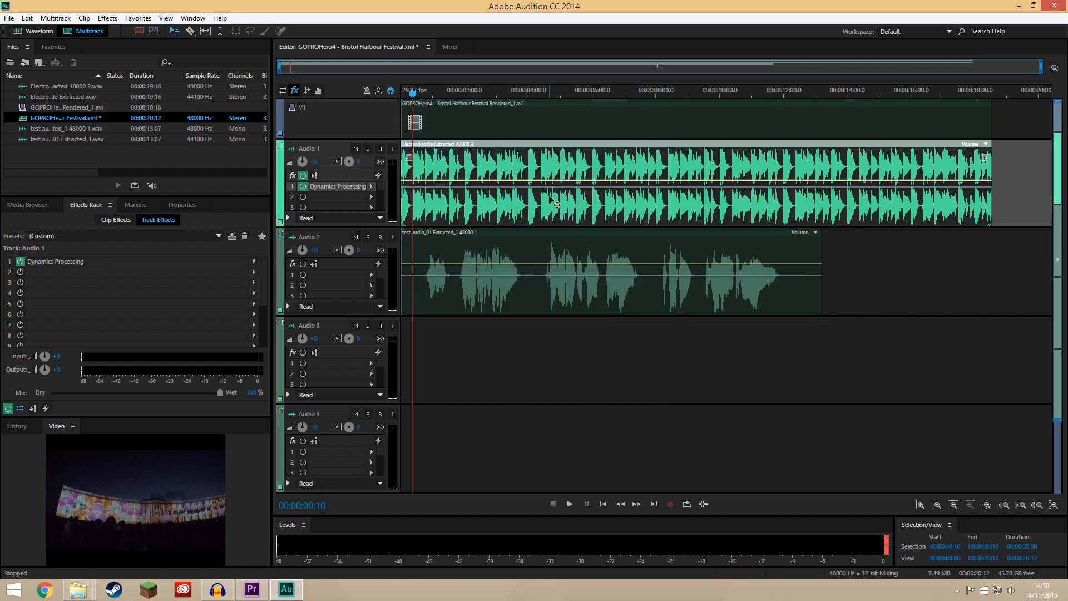
{"action": "left_click", "coordinate": [568, 504]}
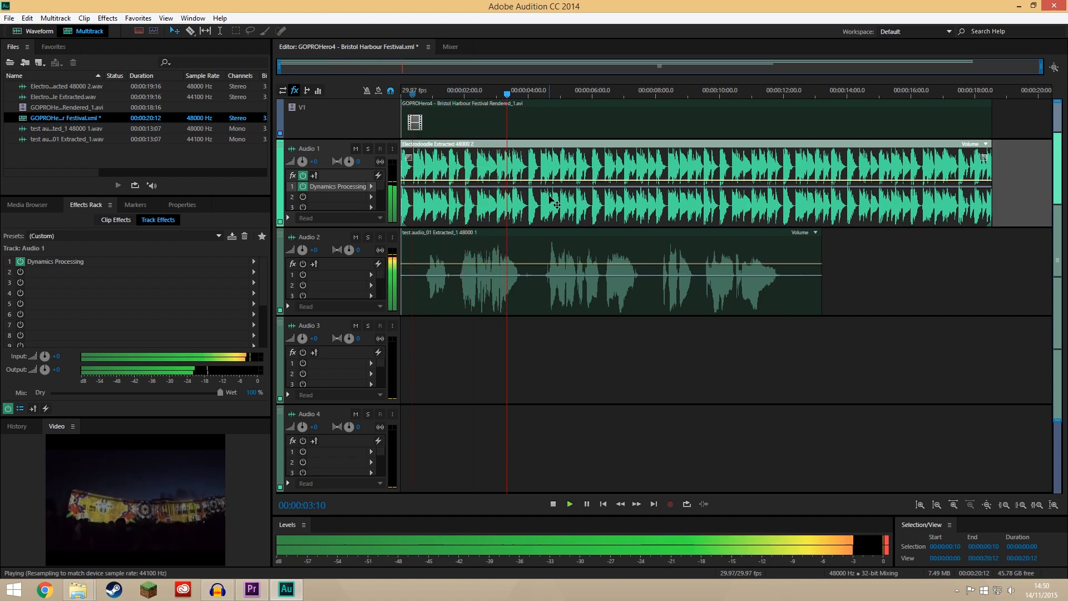
{"action": "left_click", "coordinate": [569, 503]}
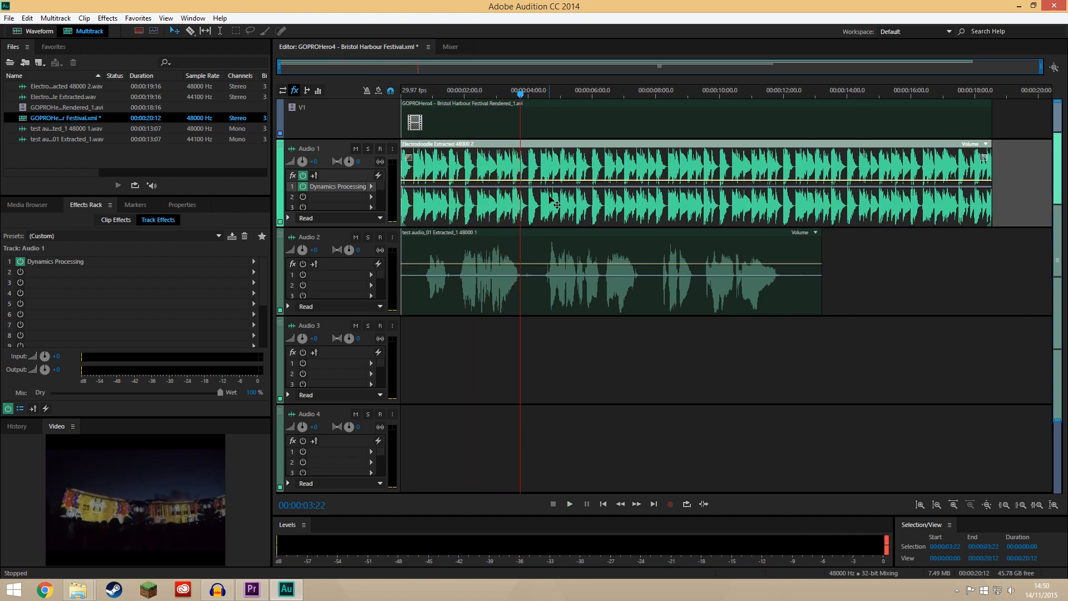
{"action": "left_click", "coordinate": [413, 89]}
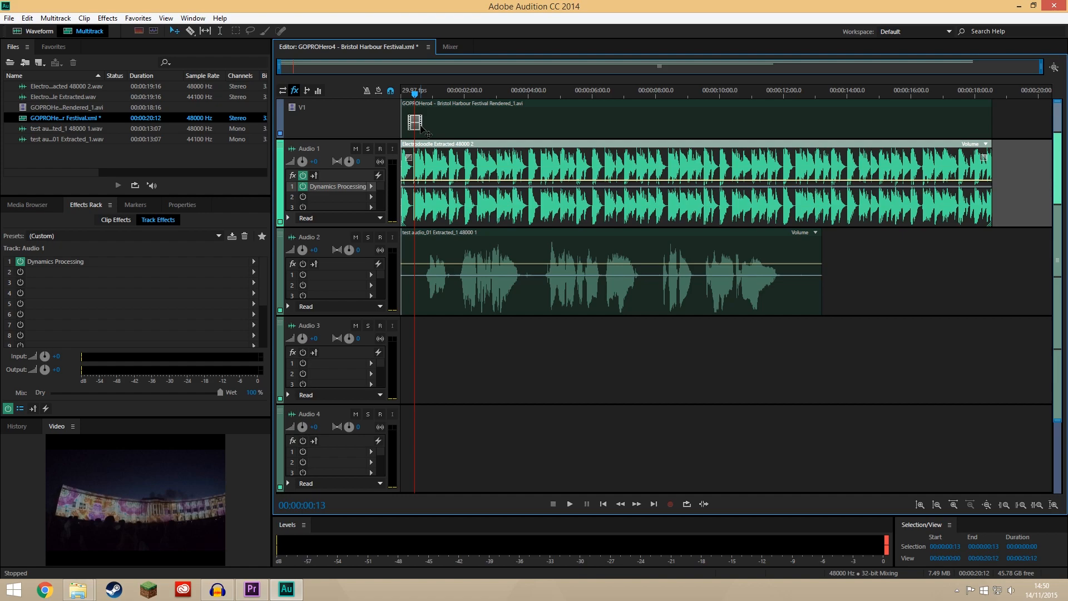
{"action": "mouse_move", "coordinate": [365, 250]}
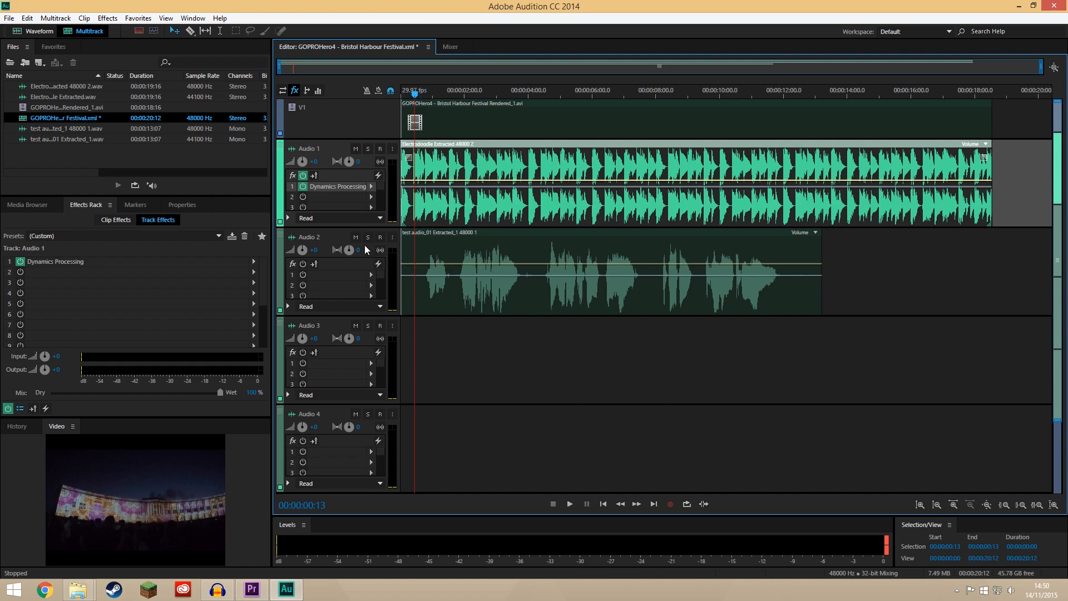
Show sends and create a side-chain from Audio 2 to Dynamics Processing (Audio 1 - Slot 1).
{"action": "left_click", "coordinate": [307, 91]}
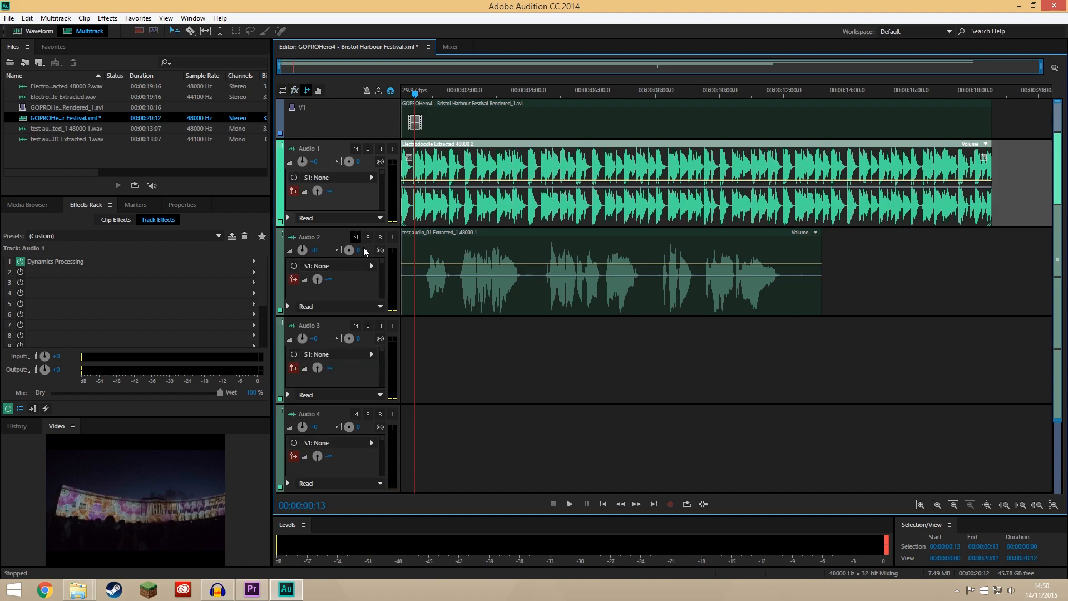
{"action": "left_click", "coordinate": [371, 266]}
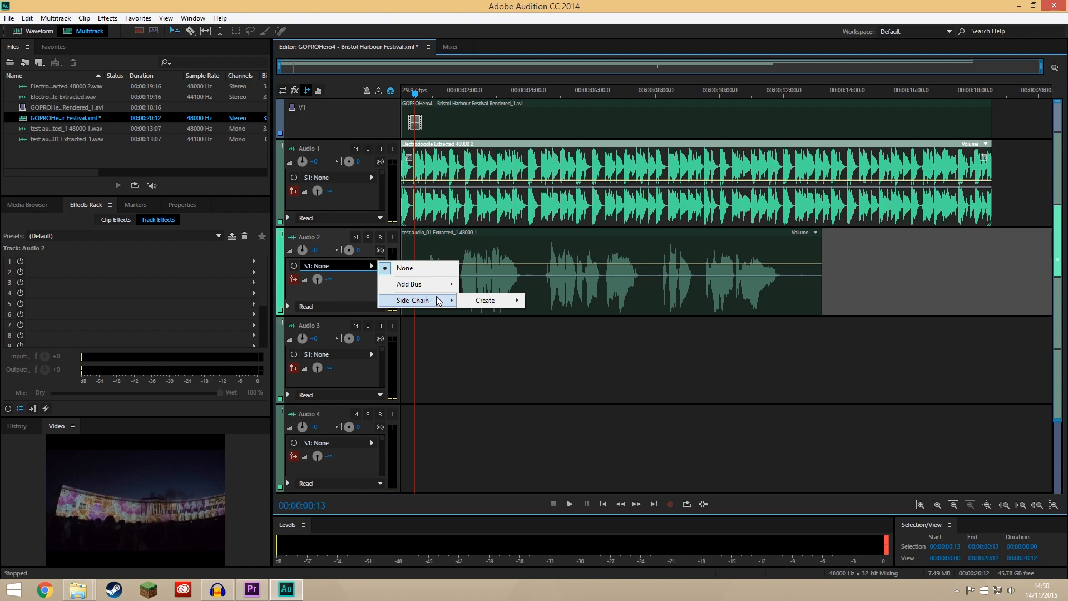
{"action": "mouse_move", "coordinate": [484, 300]}
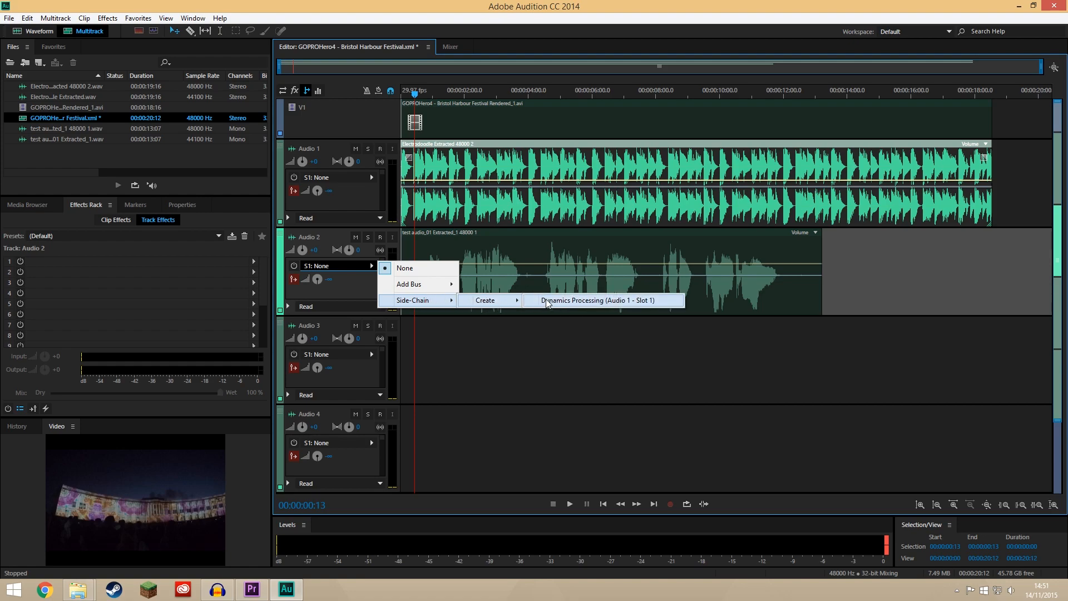
{"action": "left_click", "coordinate": [602, 300]}
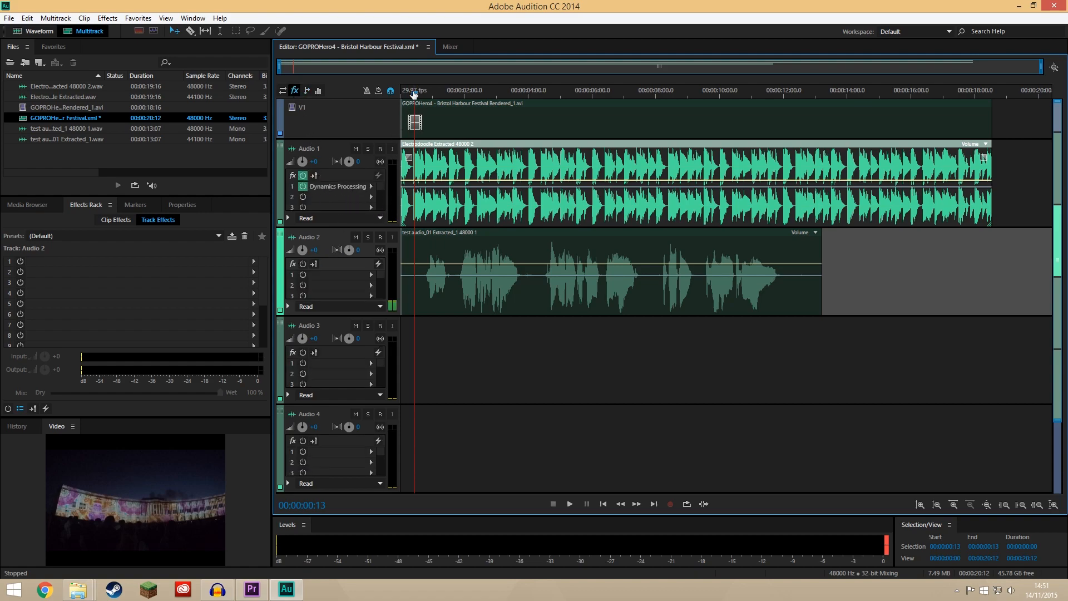
{"action": "left_click", "coordinate": [568, 503]}
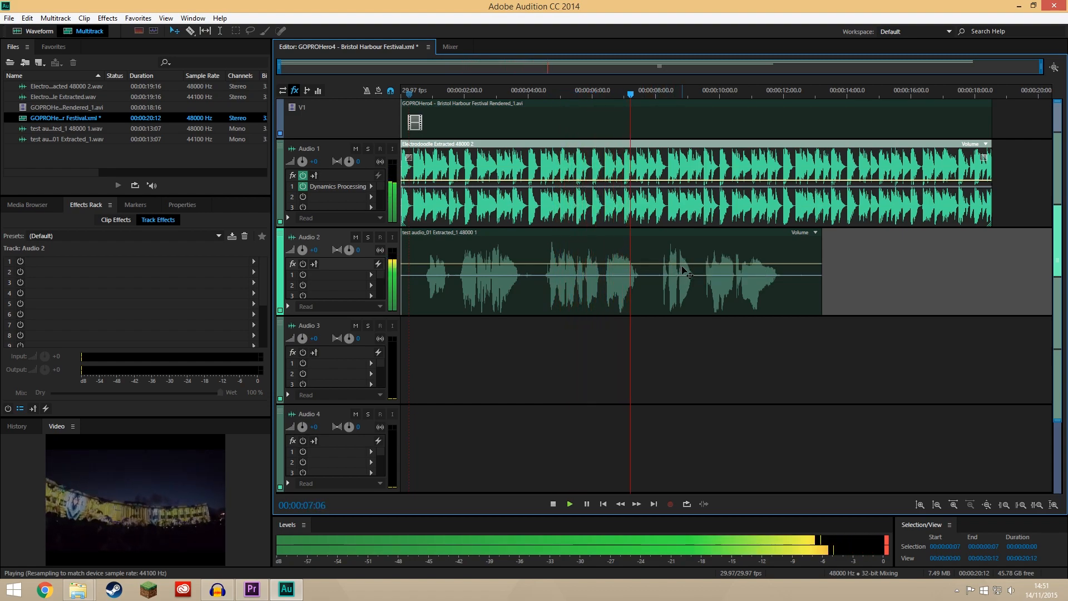
{"action": "left_click", "coordinate": [553, 504]}
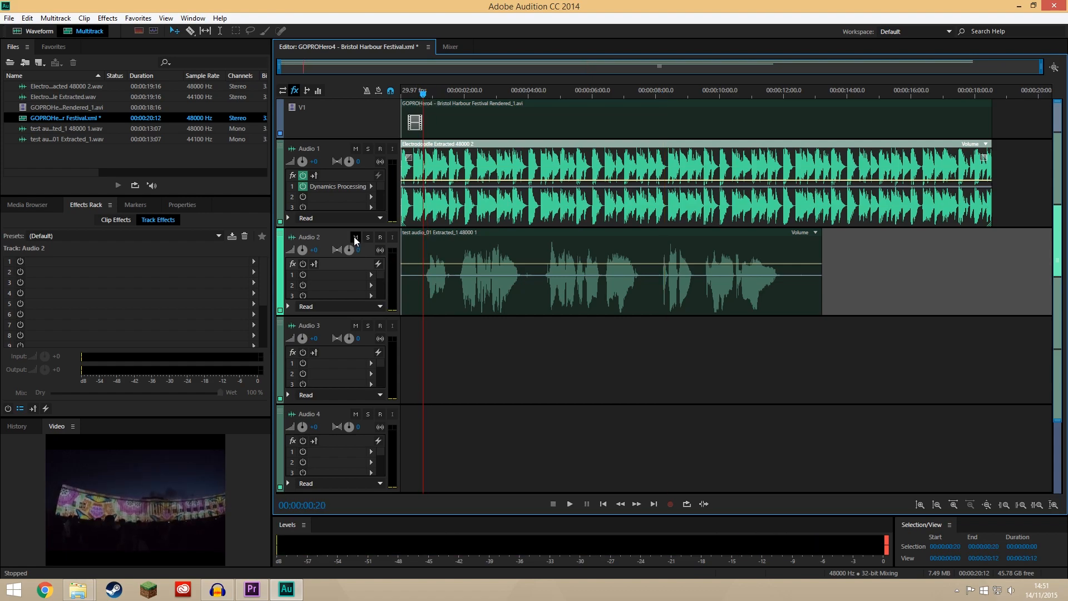
{"action": "left_click", "coordinate": [355, 237]}
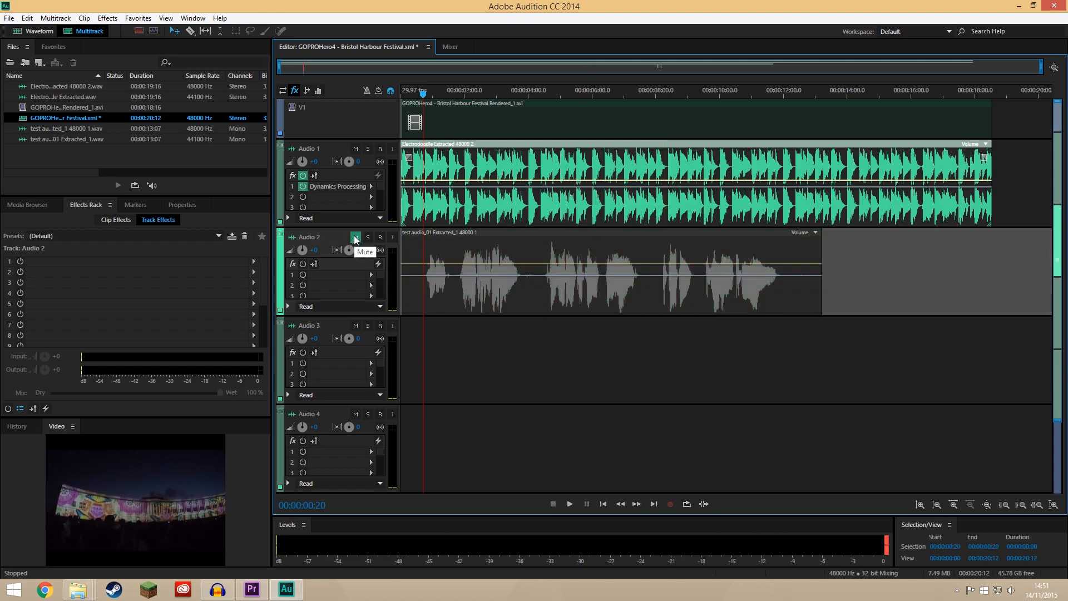
{"action": "left_click", "coordinate": [355, 237]}
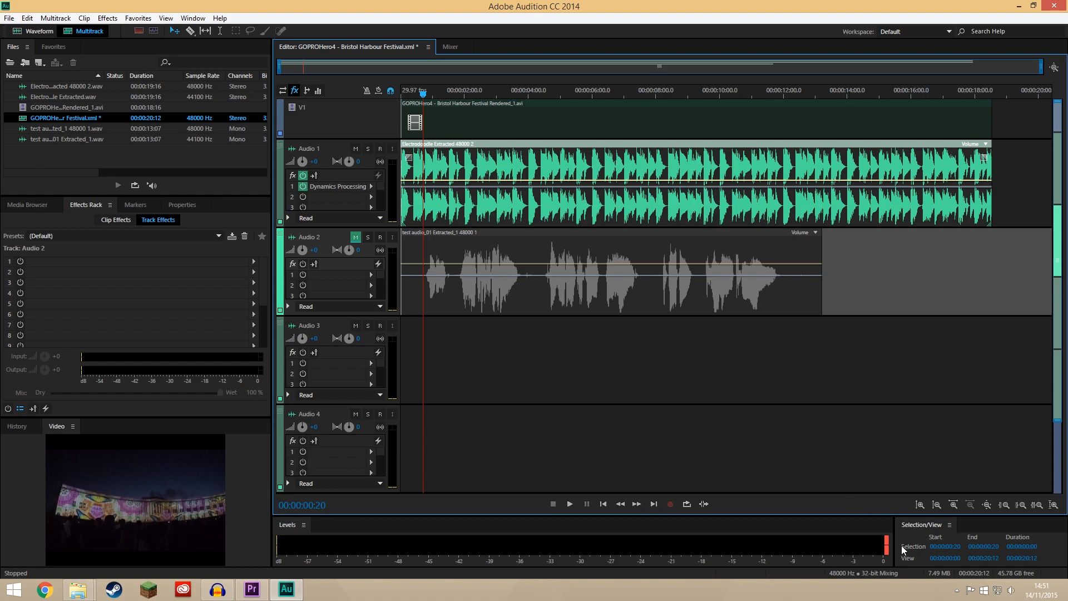
{"action": "mouse_move", "coordinate": [744, 559]}
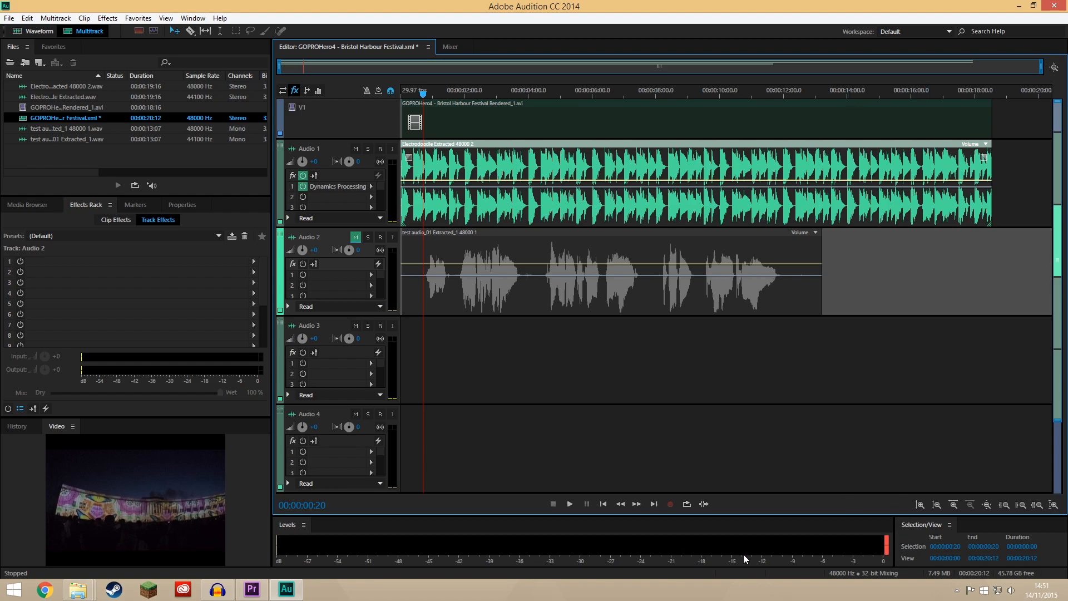
{"action": "left_click", "coordinate": [569, 504]}
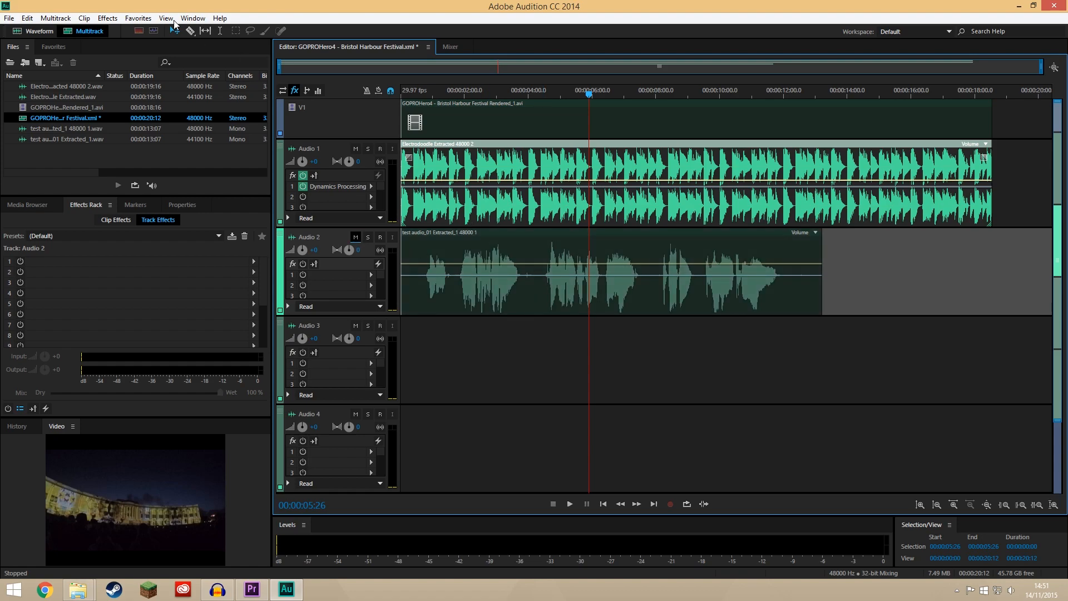
{"action": "left_click", "coordinate": [9, 18]}
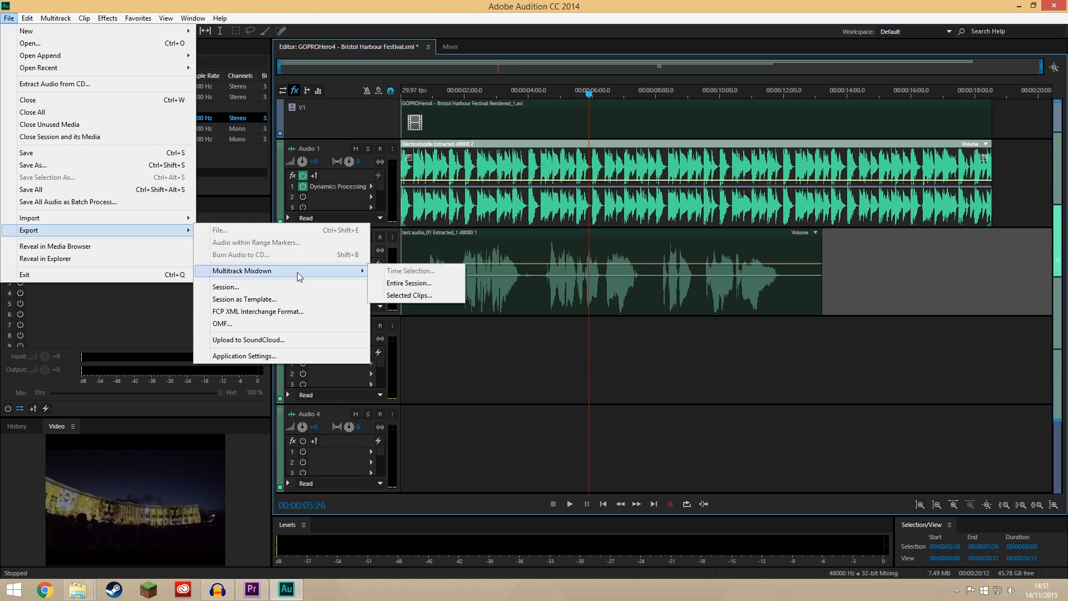
{"action": "mouse_move", "coordinate": [409, 283]}
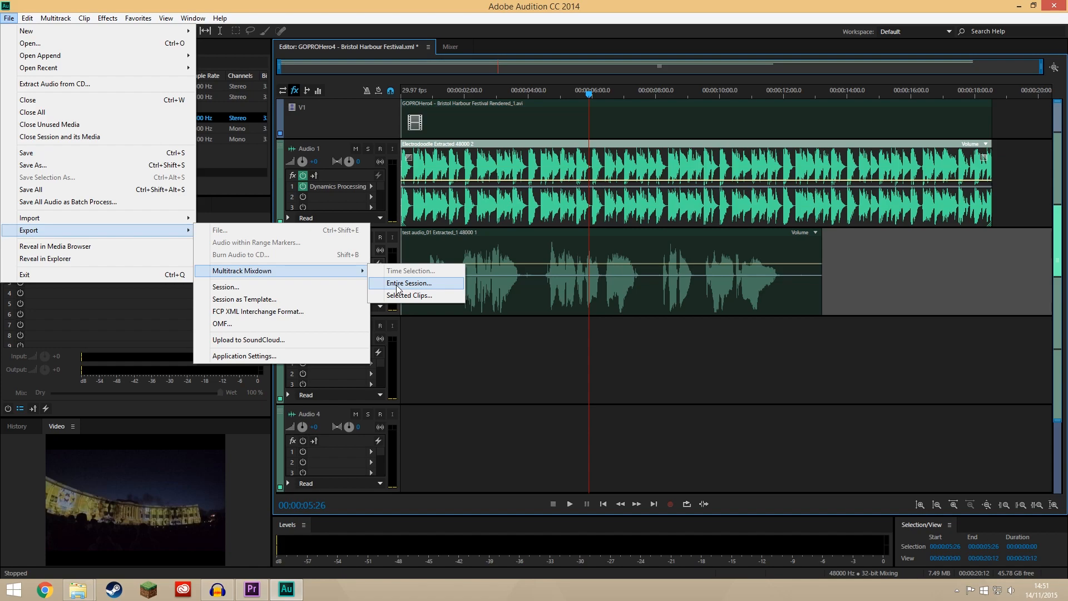
{"action": "mouse_move", "coordinate": [395, 285]}
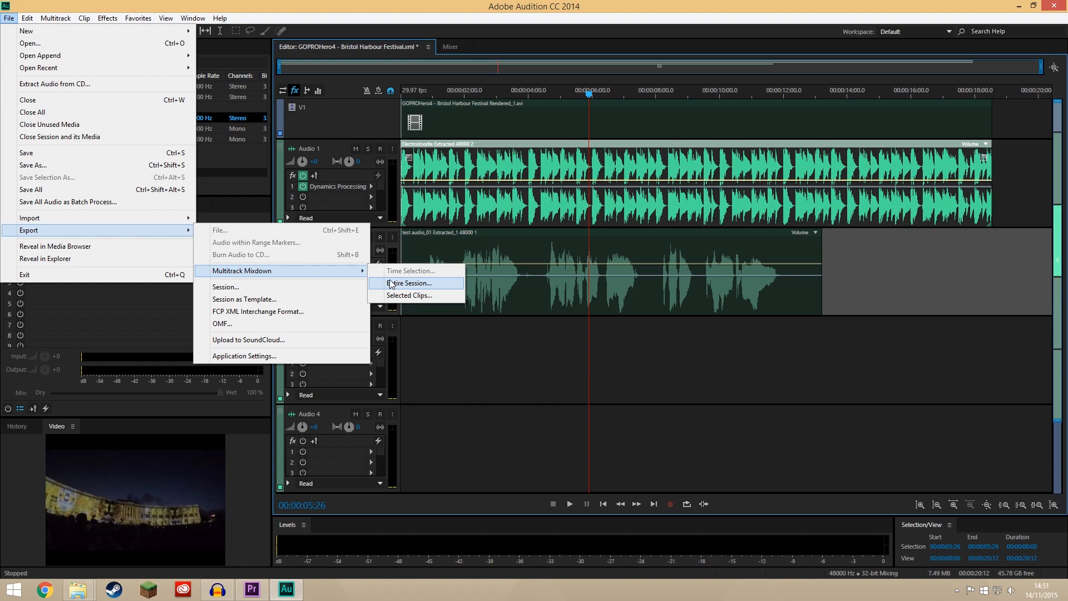
{"action": "mouse_move", "coordinate": [686, 370]}
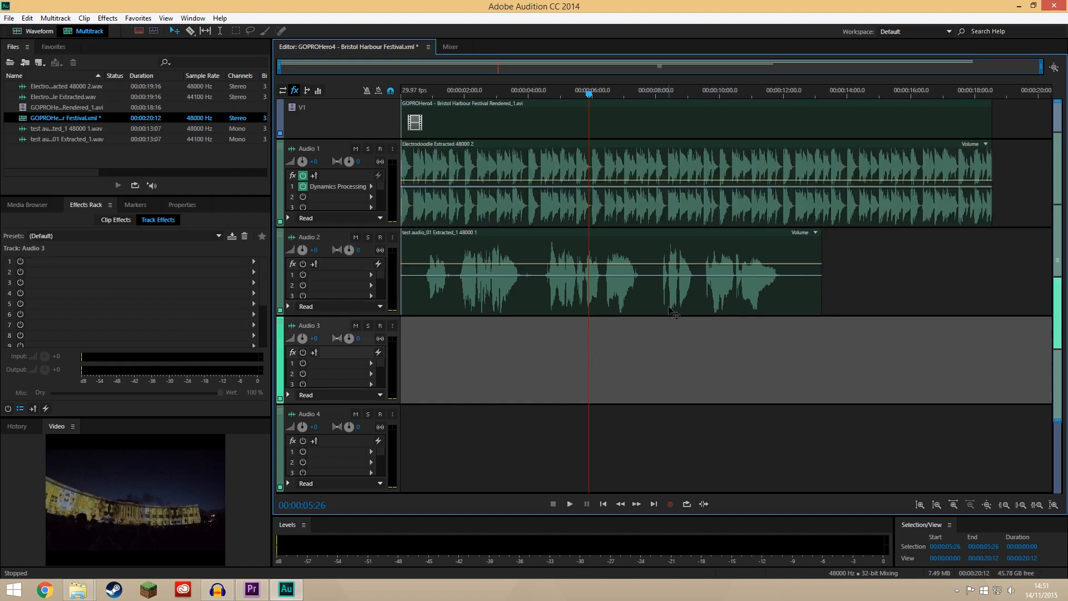
Export the session to Premiere Pro with the mixdown set to a stereo file.
{"action": "left_click", "coordinate": [55, 17]}
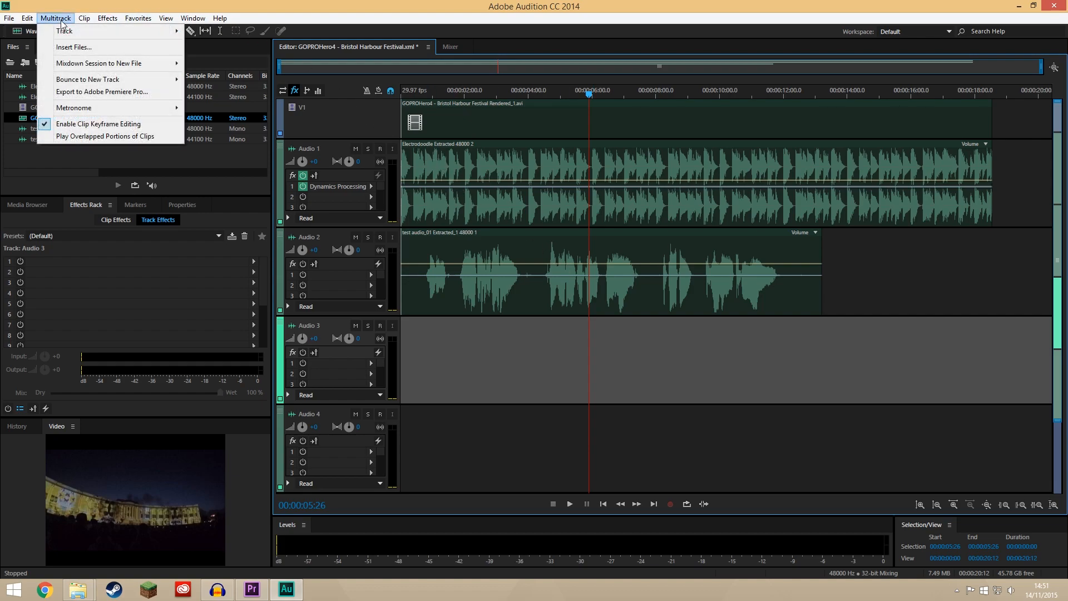
{"action": "mouse_move", "coordinate": [115, 91]}
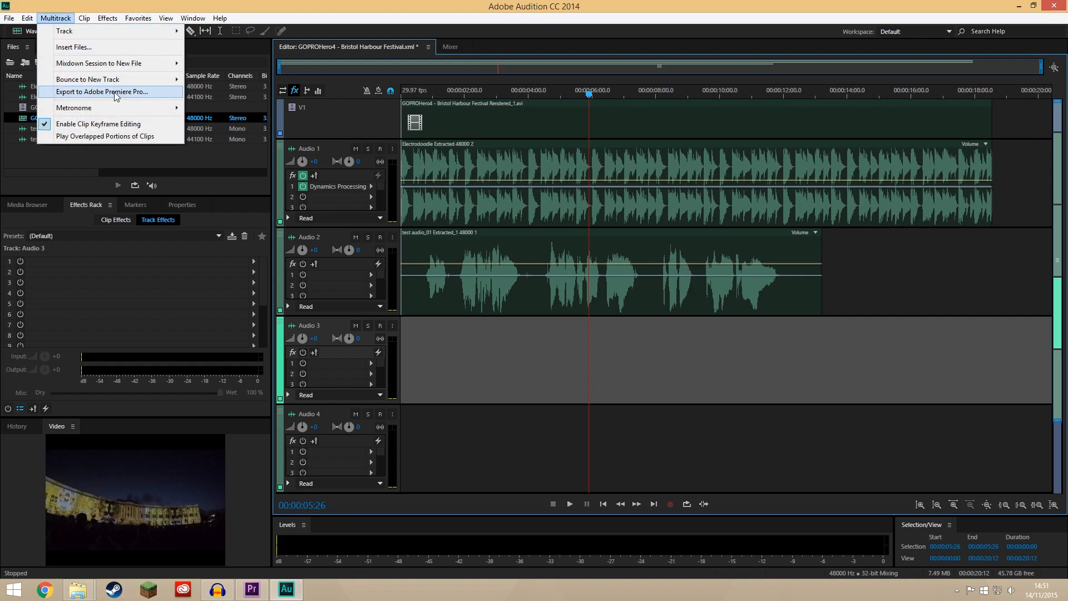
{"action": "left_click", "coordinate": [102, 91]}
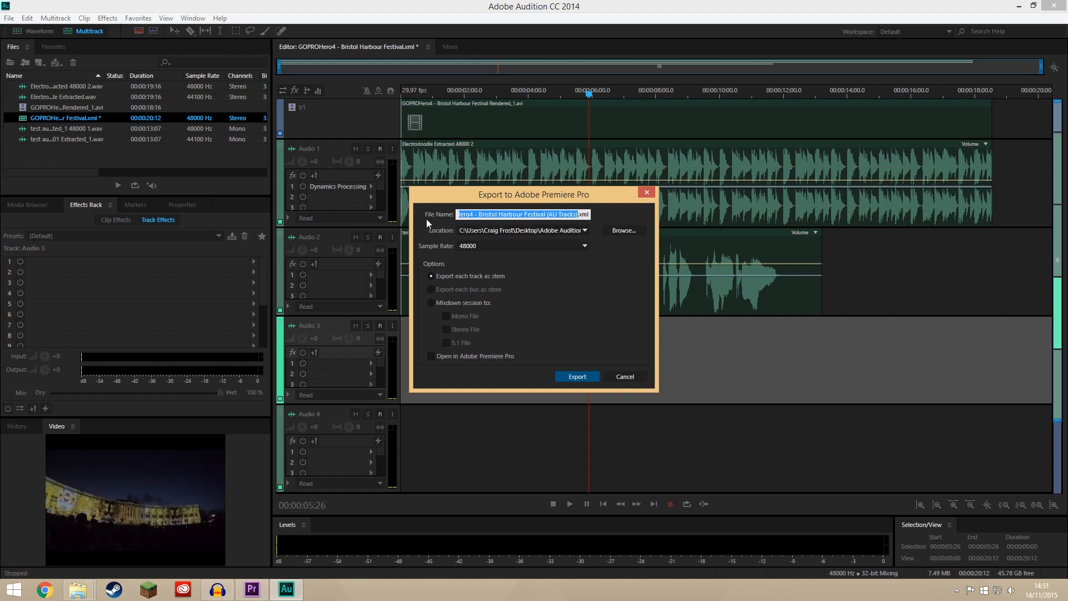
{"action": "left_click", "coordinate": [431, 303]}
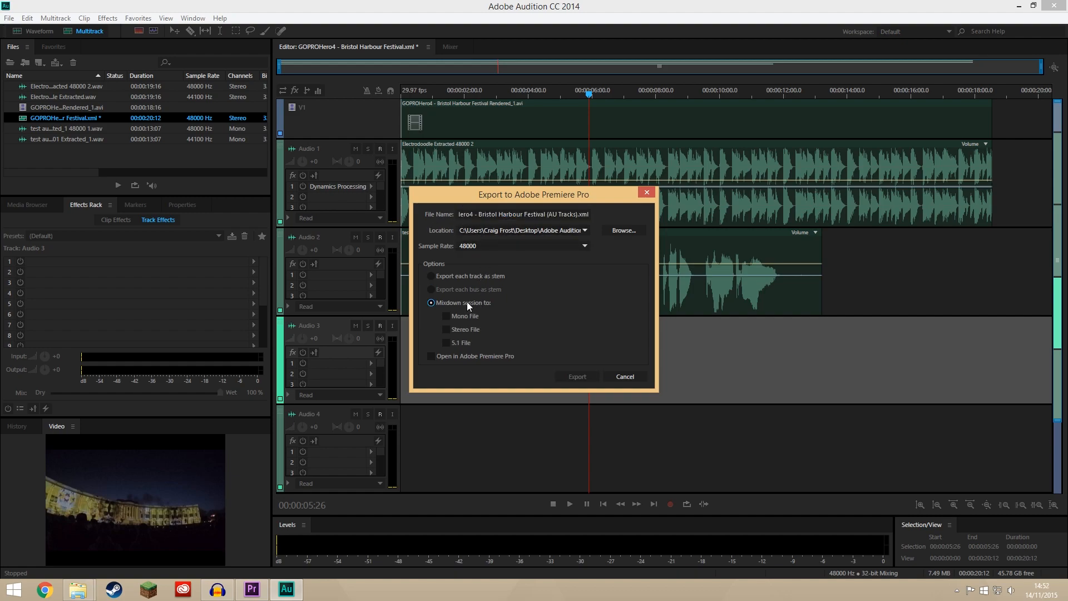
{"action": "left_click", "coordinate": [447, 329]}
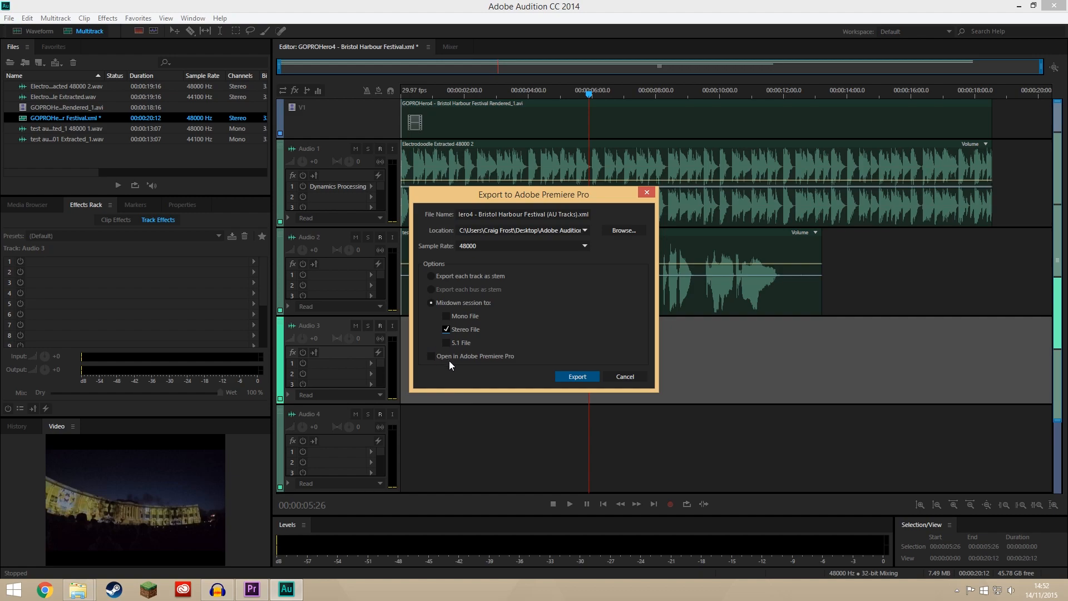
{"action": "mouse_move", "coordinate": [576, 376]}
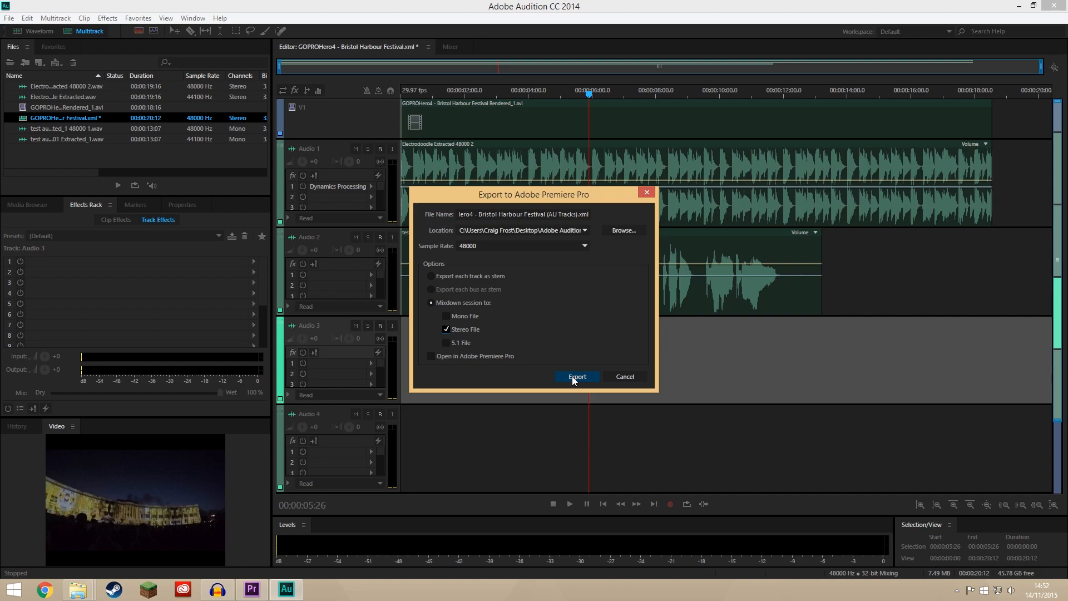
{"action": "mouse_move", "coordinate": [542, 223]}
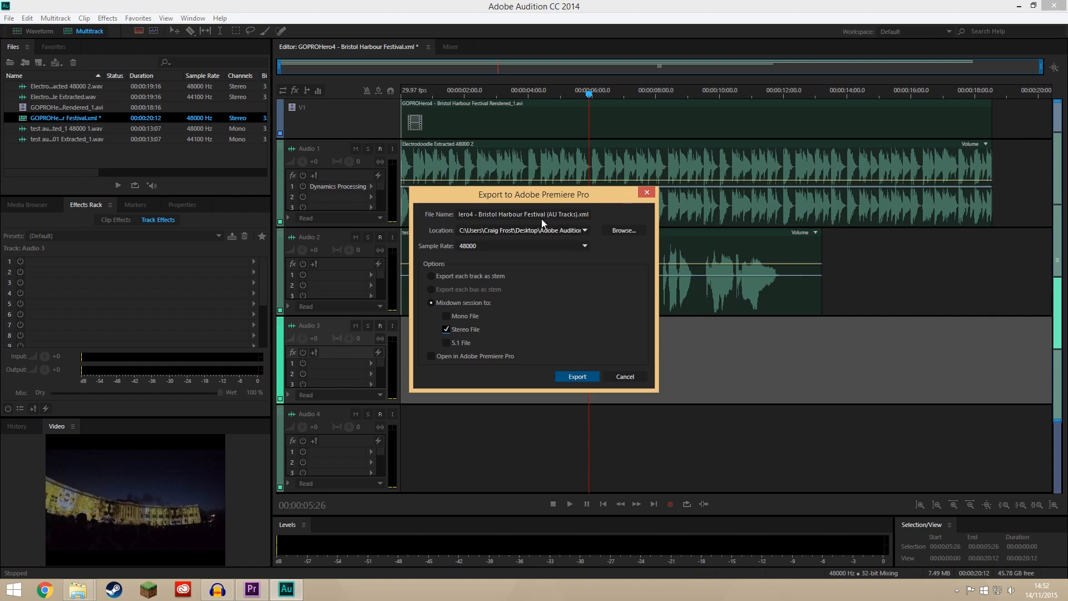
{"action": "left_click", "coordinate": [577, 376]}
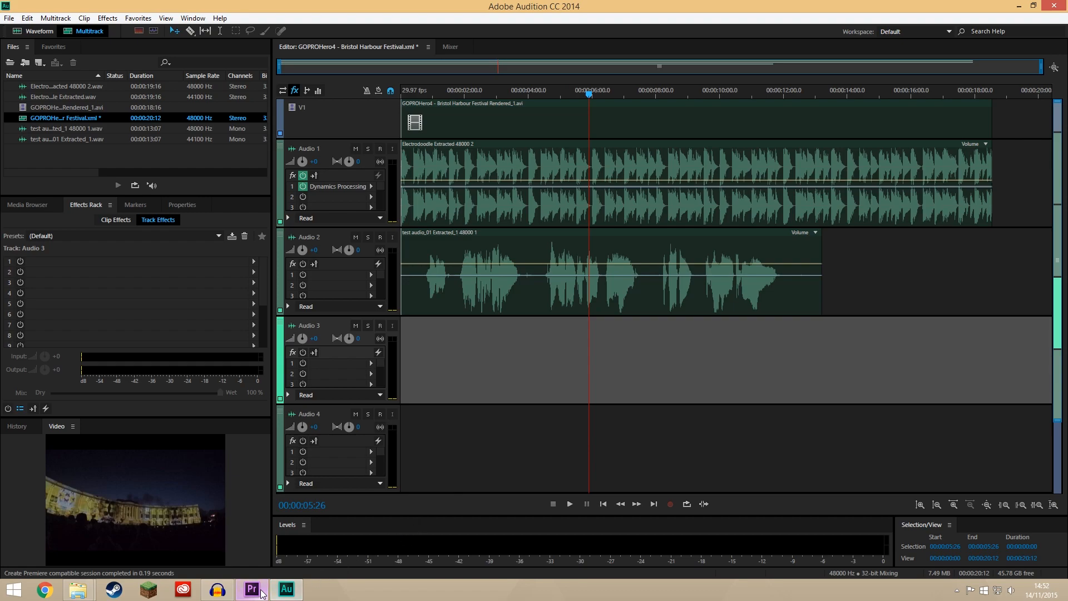
In Premiere Pro's import dialog, browse to Adobe Audition Interchange > GOPROHero4 - Bristol Harbour Festival.
{"action": "left_click", "coordinate": [251, 589]}
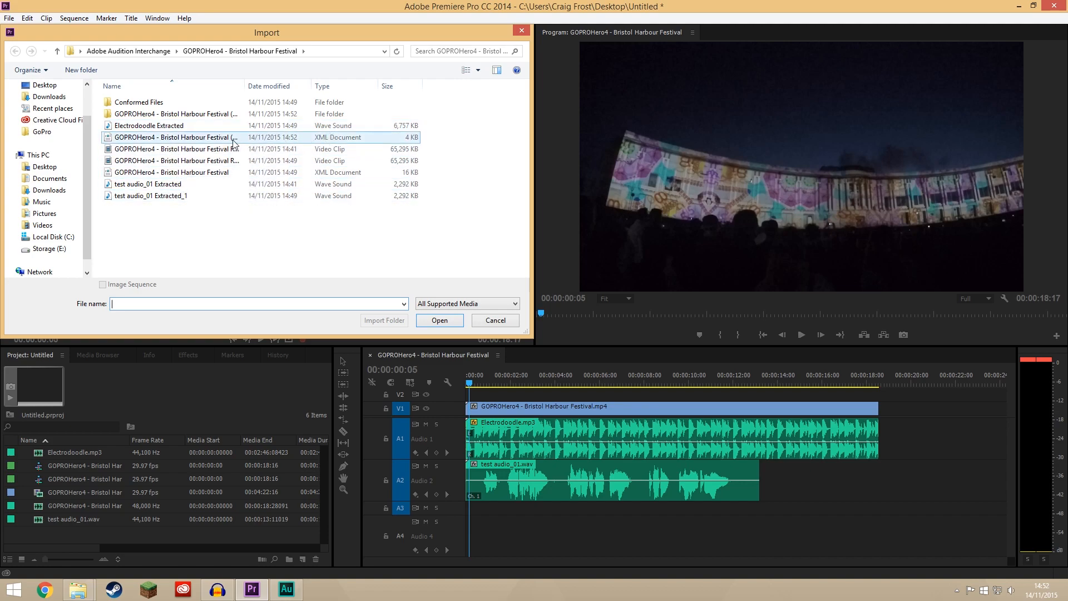
{"action": "left_click", "coordinate": [176, 137]}
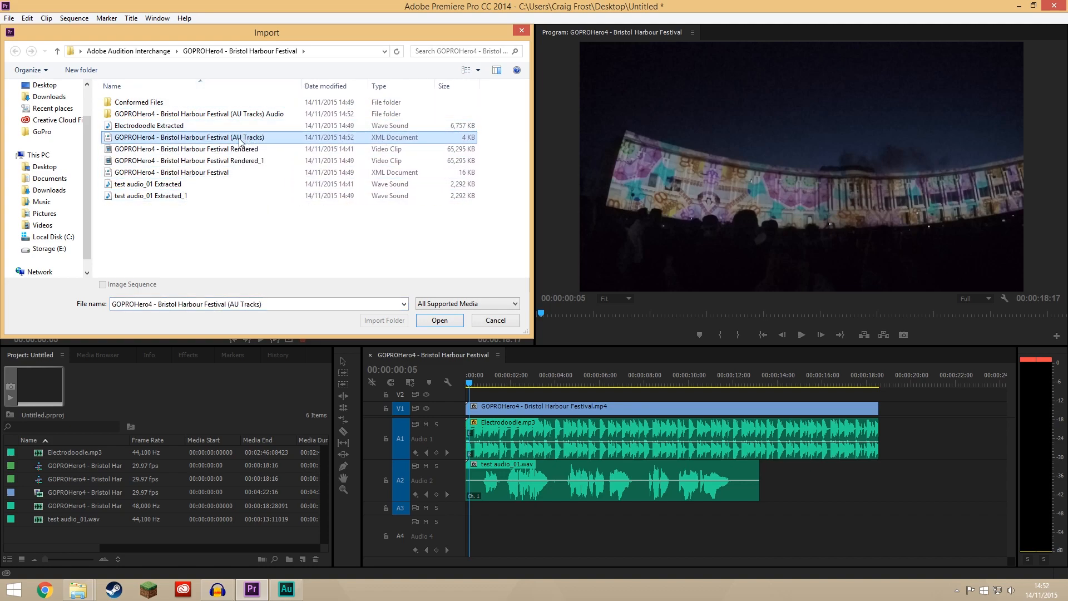
{"action": "mouse_move", "coordinate": [249, 143]}
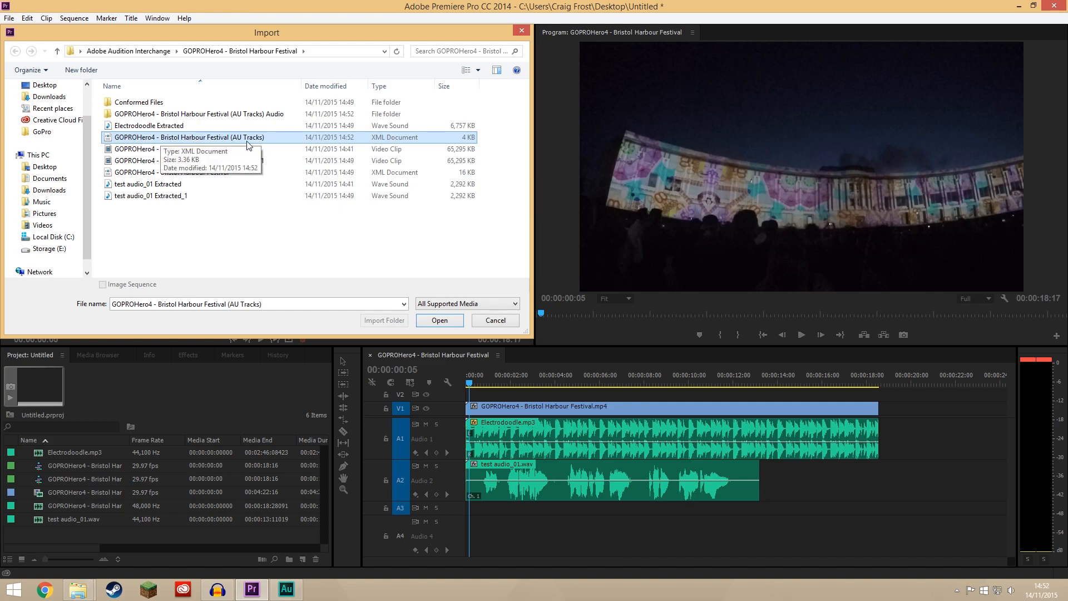
{"action": "left_click", "coordinate": [191, 172]}
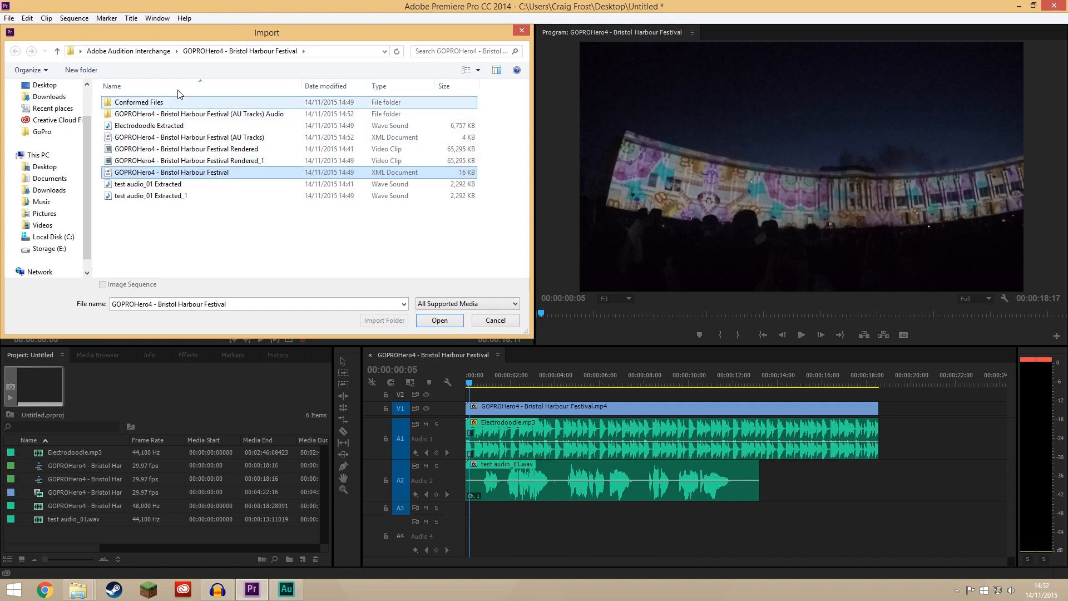
{"action": "left_click", "coordinate": [43, 84]}
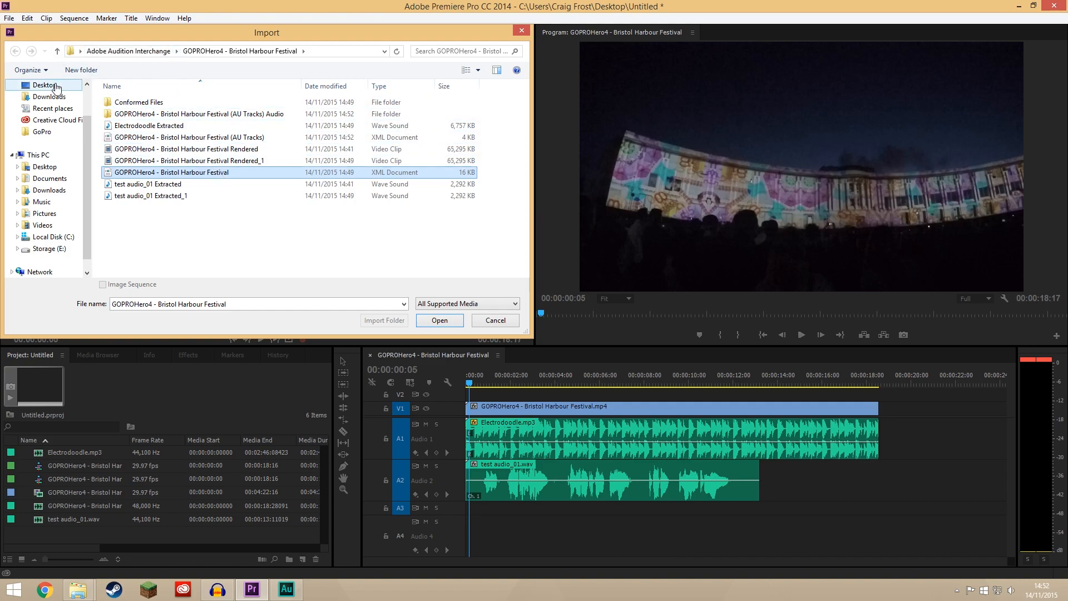
{"action": "left_click", "coordinate": [57, 51]}
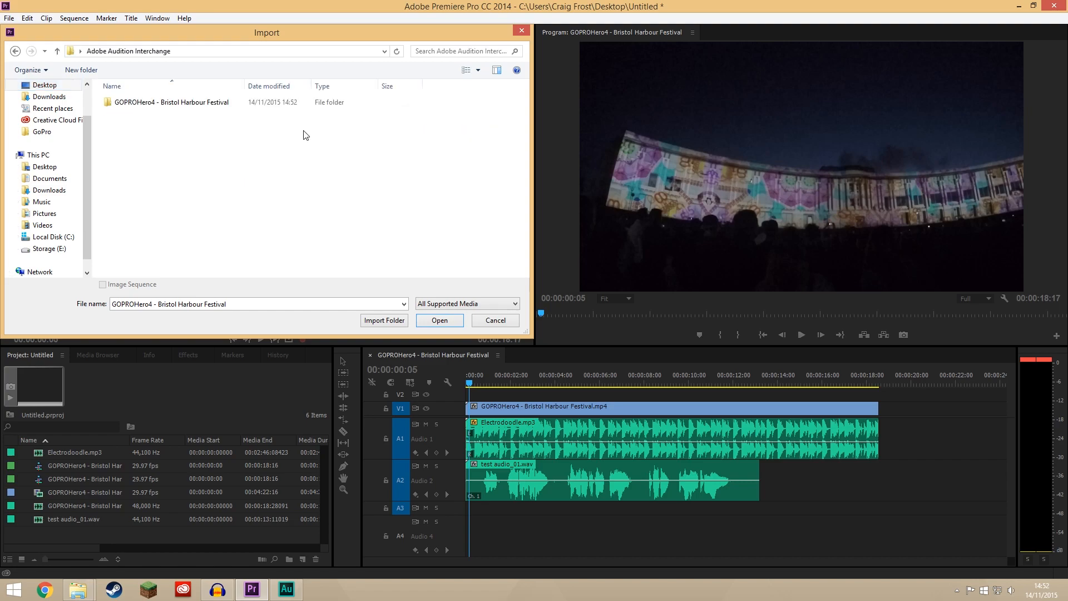
{"action": "double_click", "coordinate": [171, 101]}
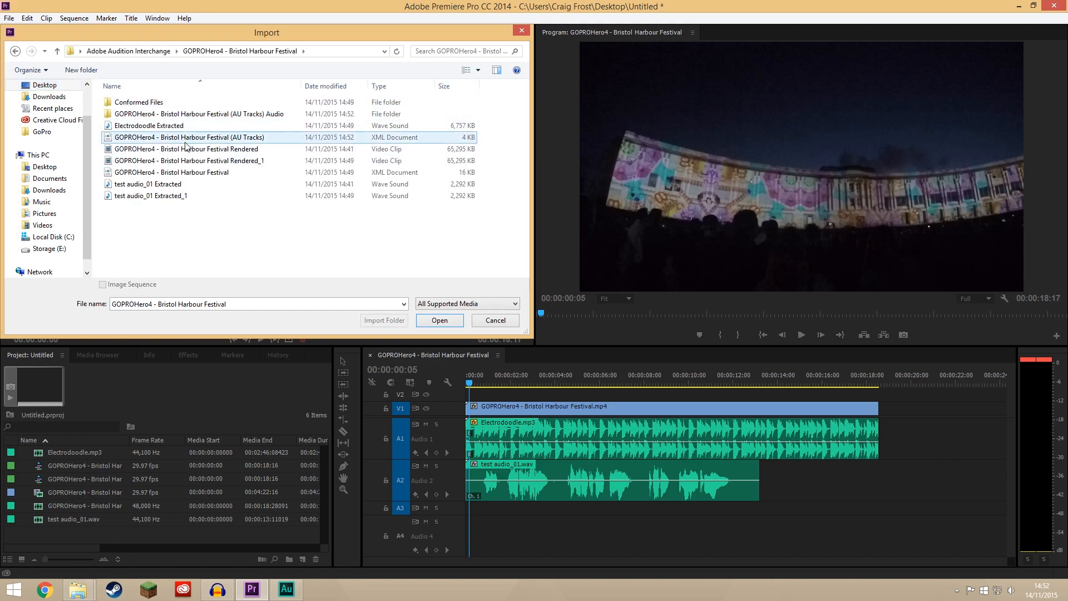
Import the AU Tracks XML and copy the Audition mixdown onto a new audio track.
{"action": "left_click", "coordinate": [439, 320]}
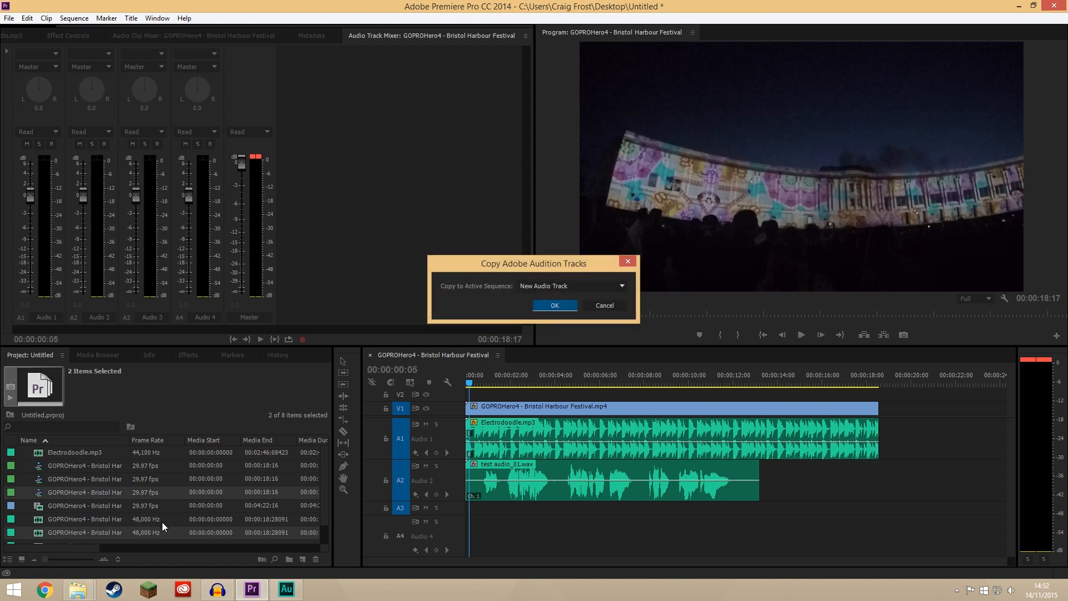
{"action": "mouse_move", "coordinate": [540, 285]}
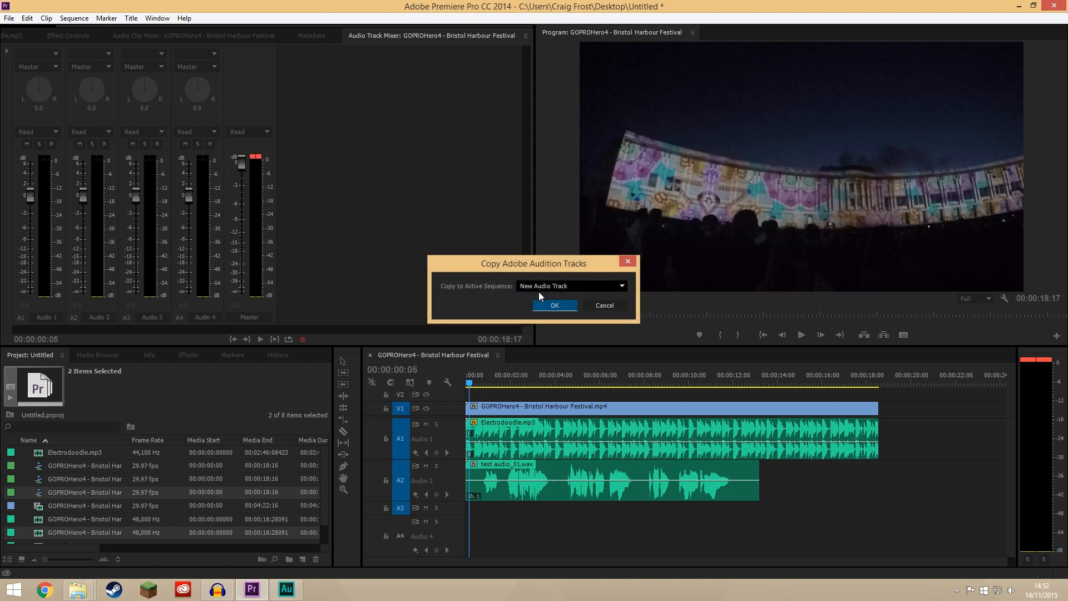
{"action": "left_click", "coordinate": [554, 304]}
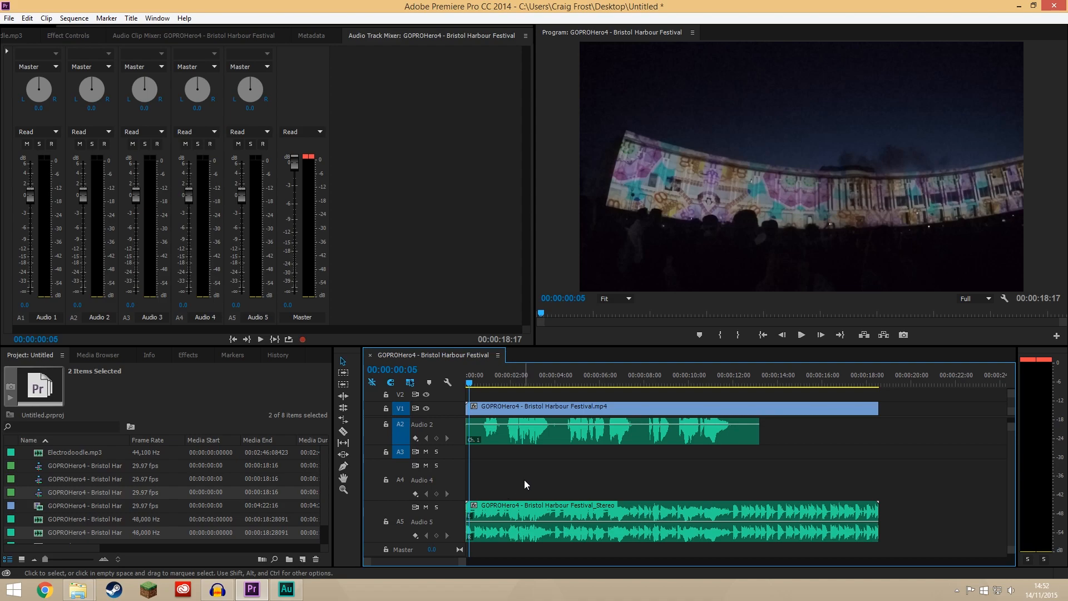
{"action": "mouse_move", "coordinate": [458, 430]}
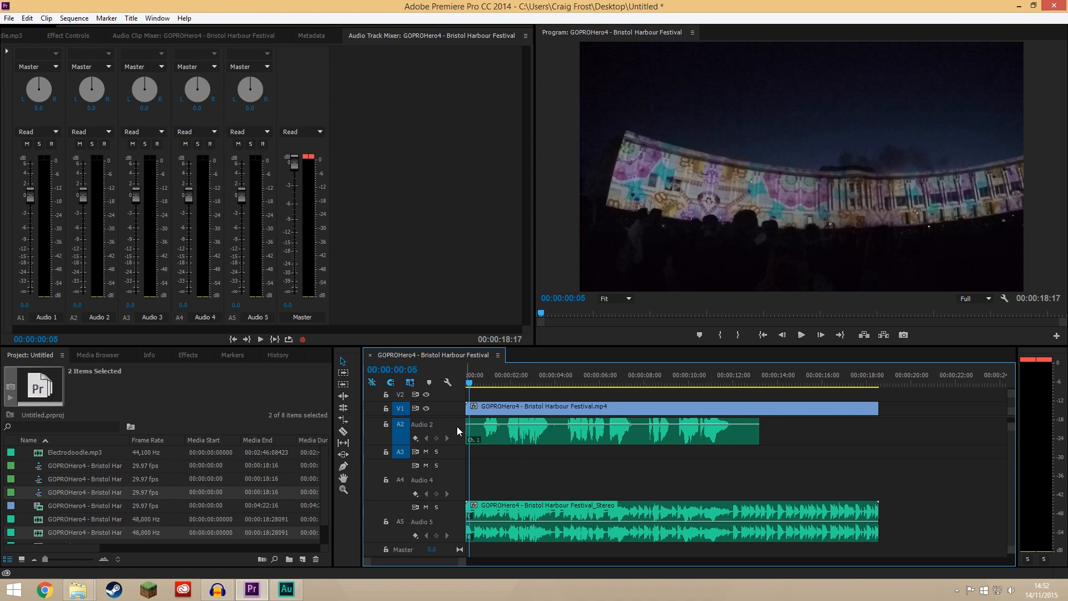